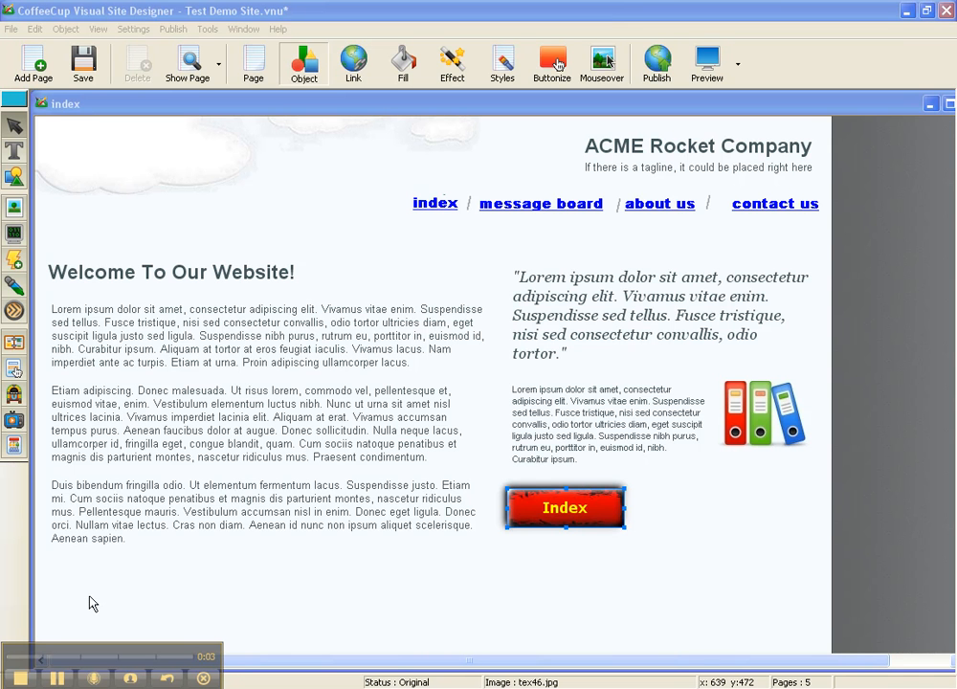
mouse_move(504, 267)
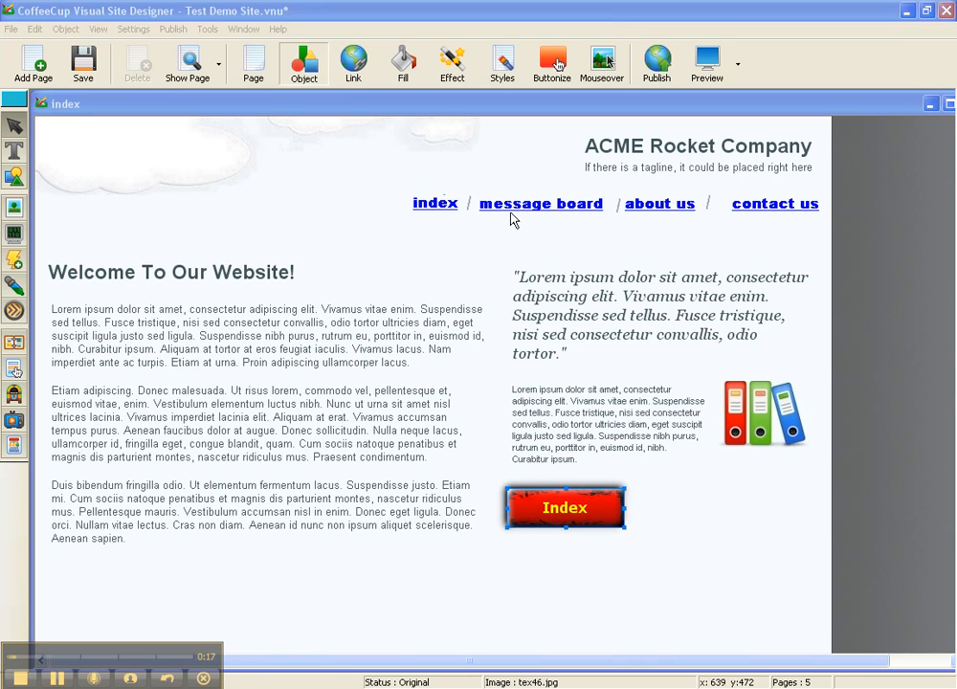
mouse_move(419, 553)
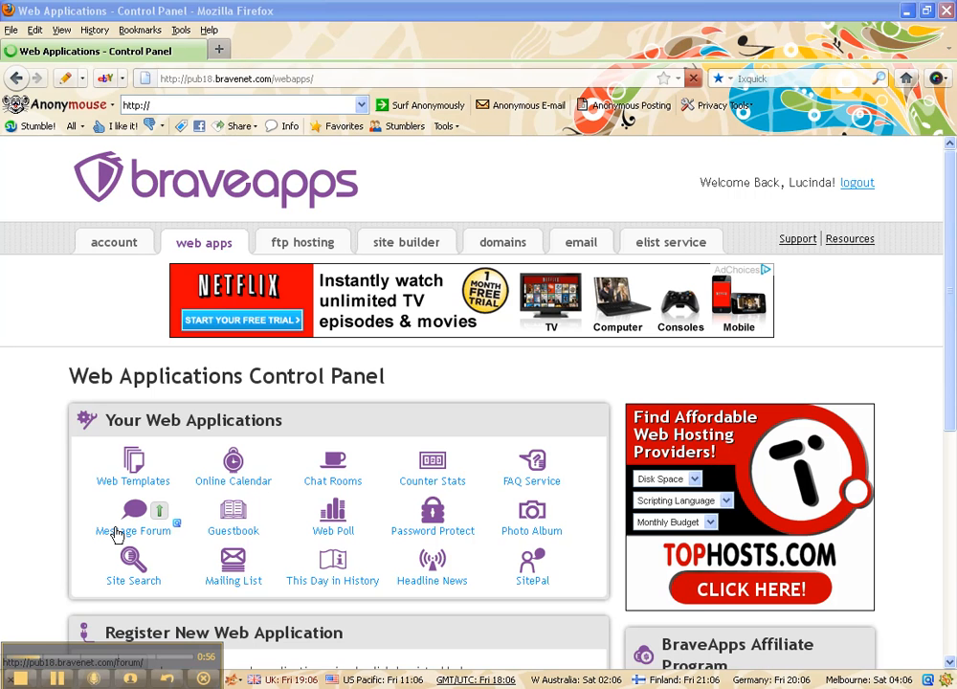
- Open Bravenet's Message Forum application from the web apps control panel
click(132, 530)
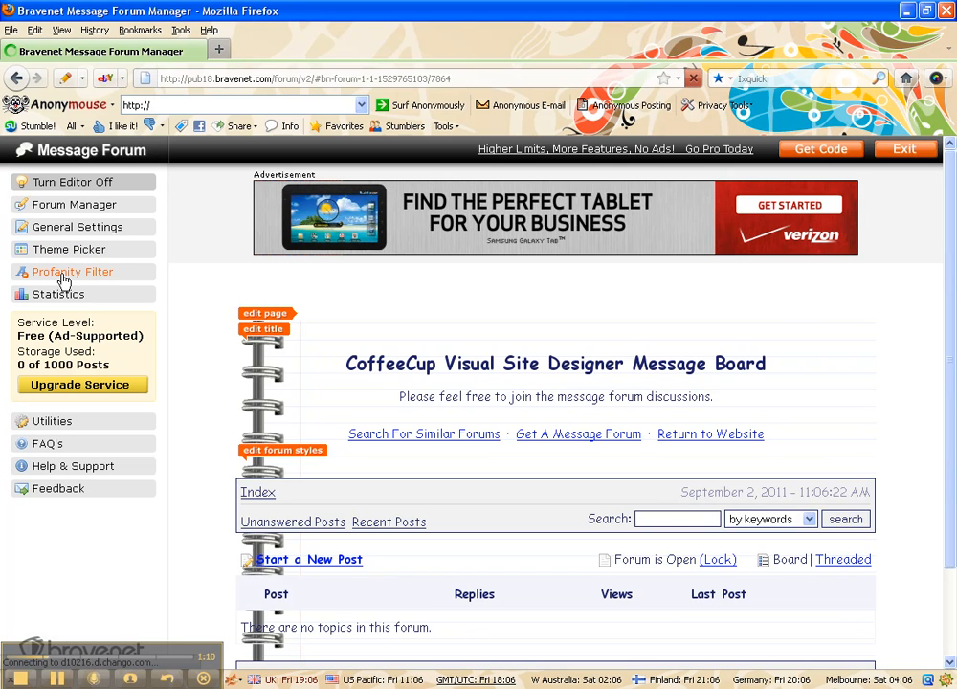
mouse_move(210, 423)
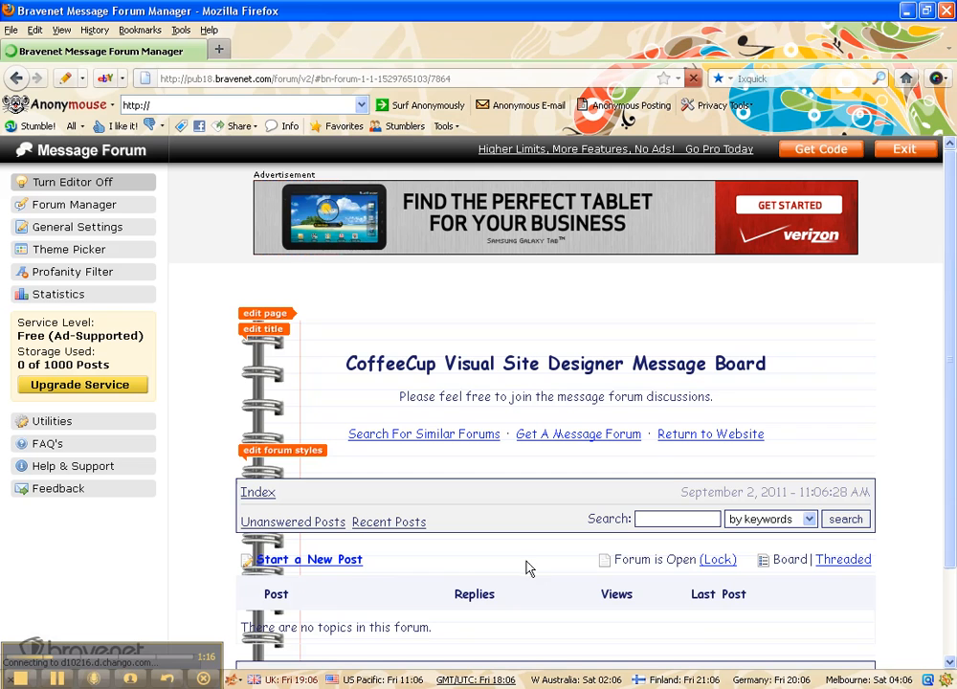
mouse_move(491, 392)
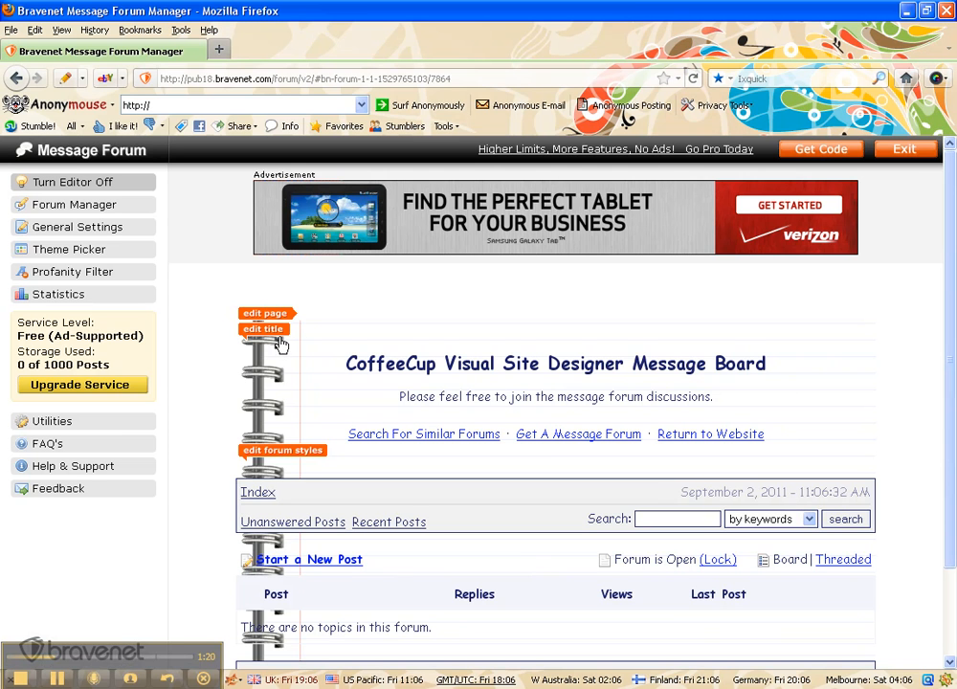
mouse_move(405, 357)
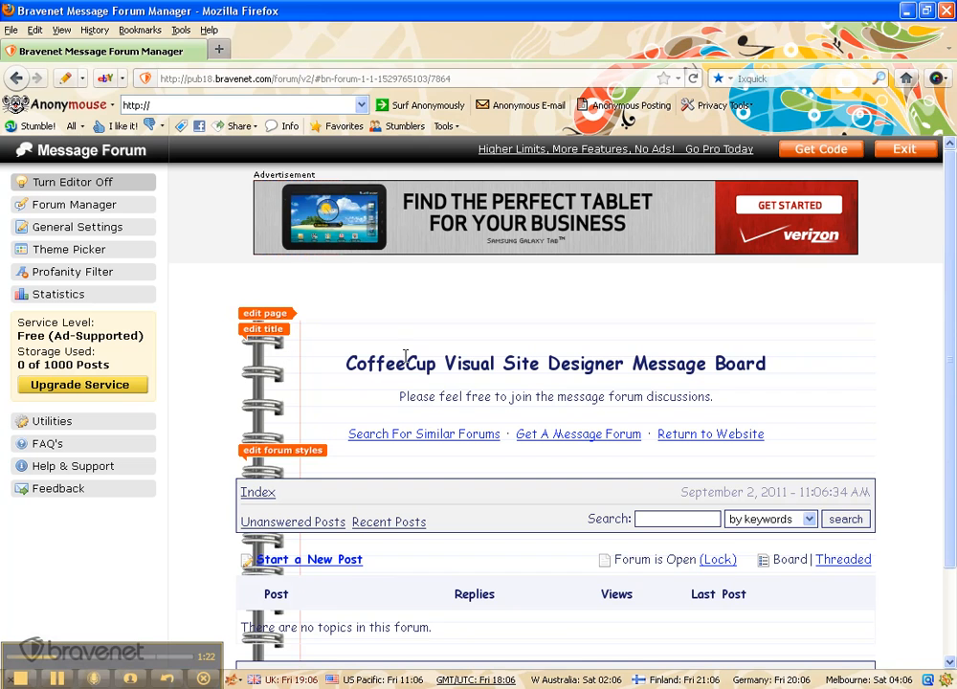
mouse_move(301, 470)
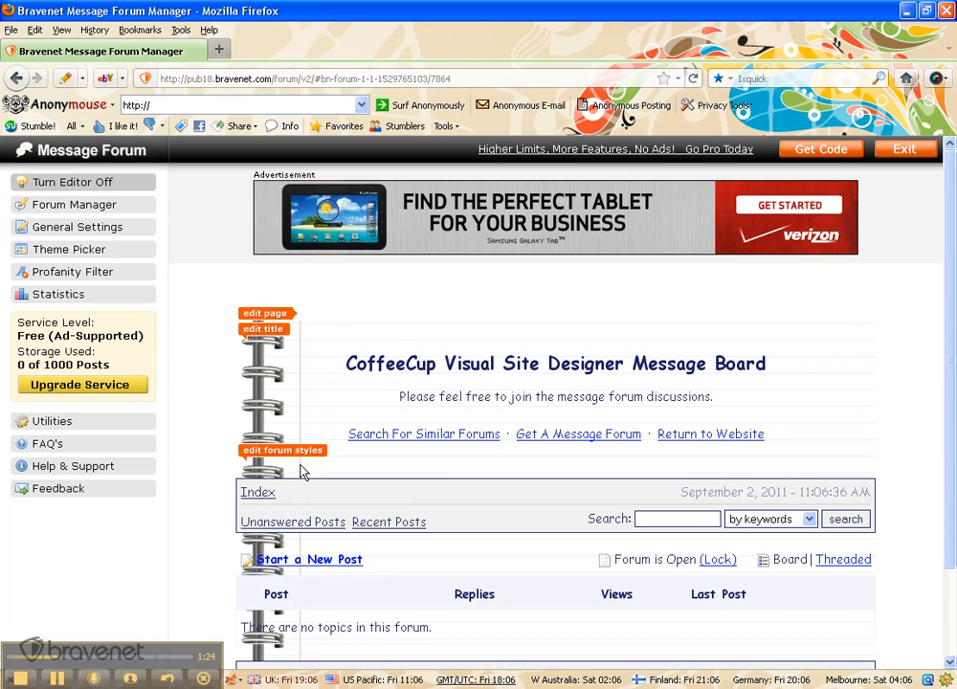
mouse_move(638, 422)
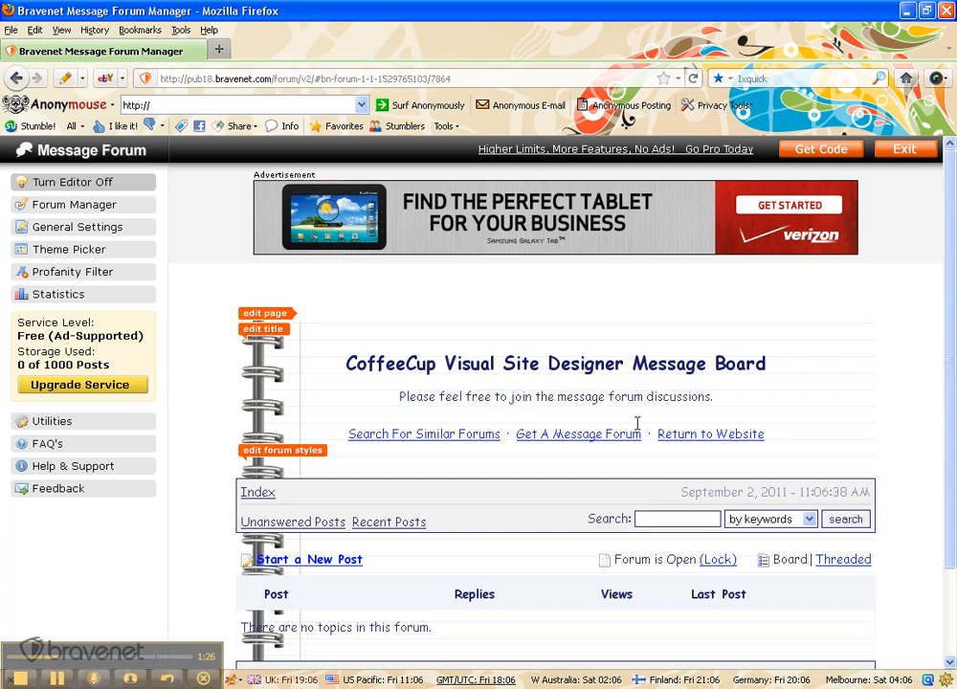
mouse_move(517, 620)
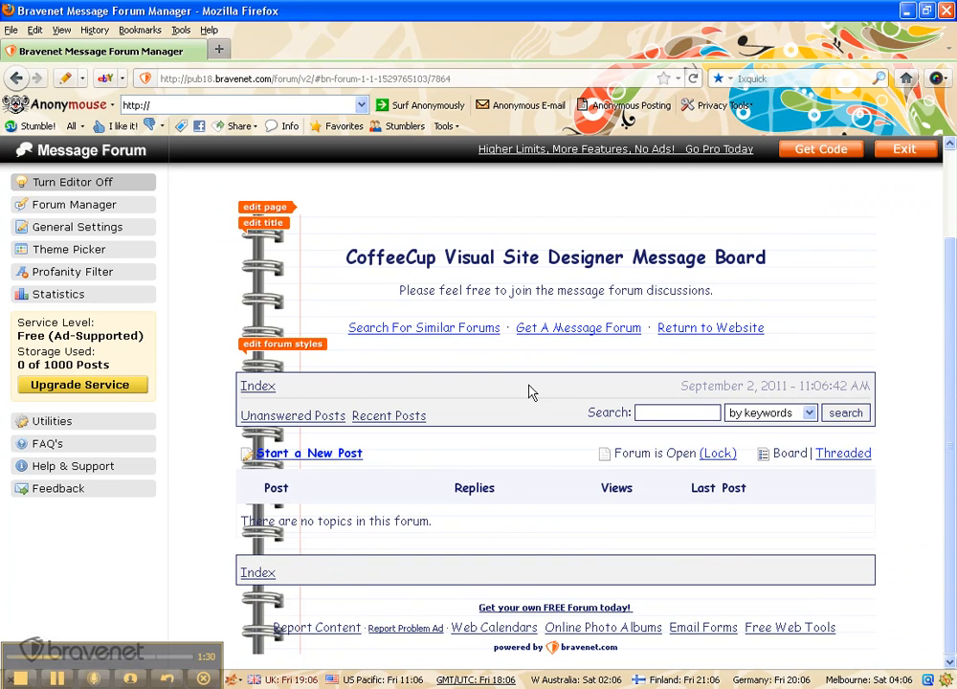
mouse_move(330, 507)
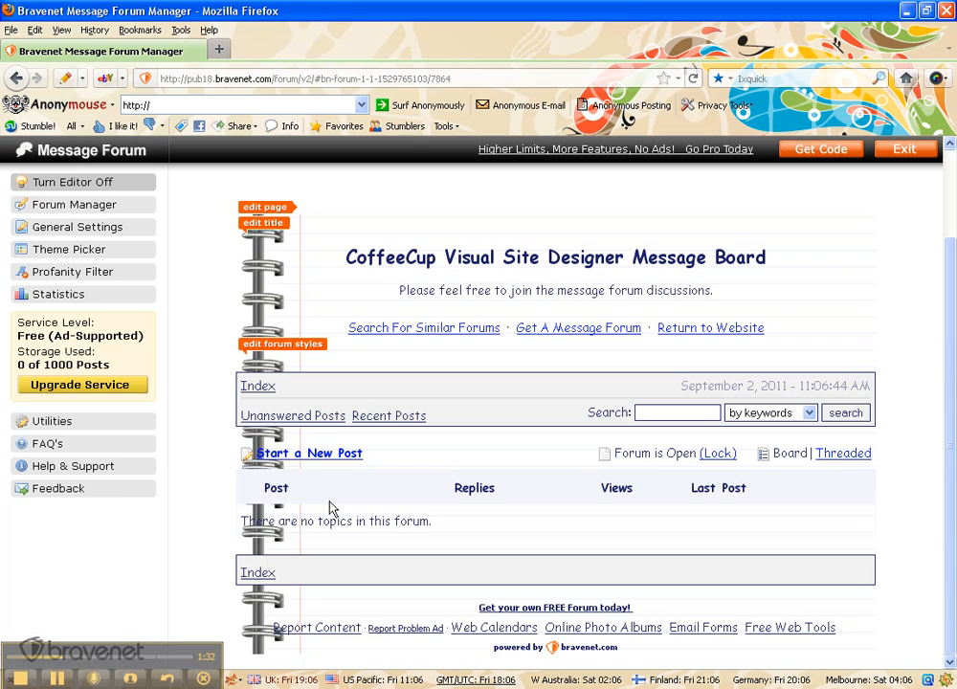
mouse_move(832, 175)
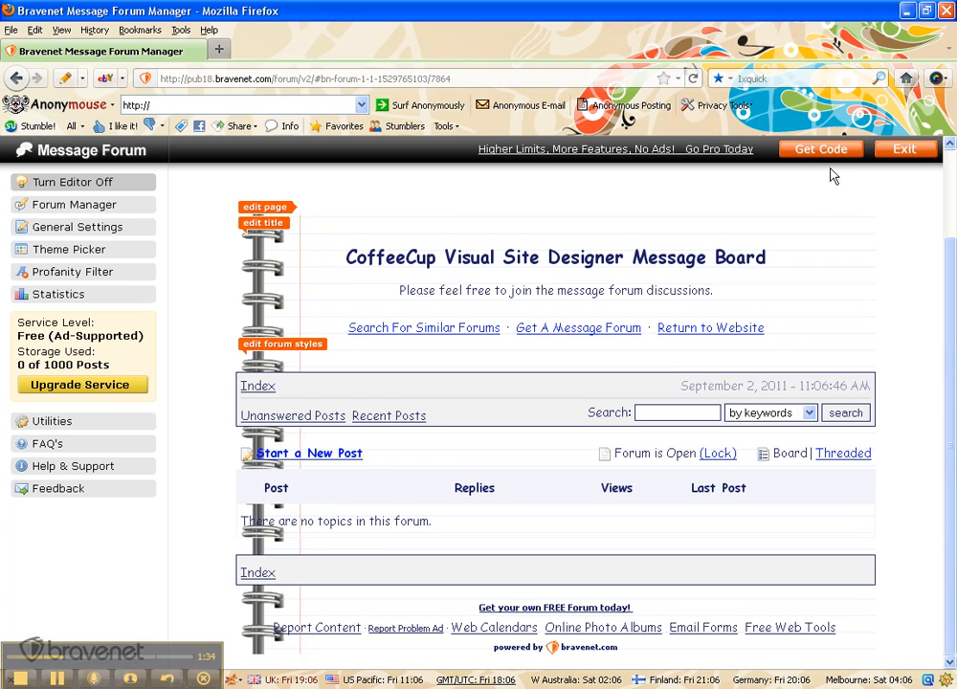
mouse_move(812, 236)
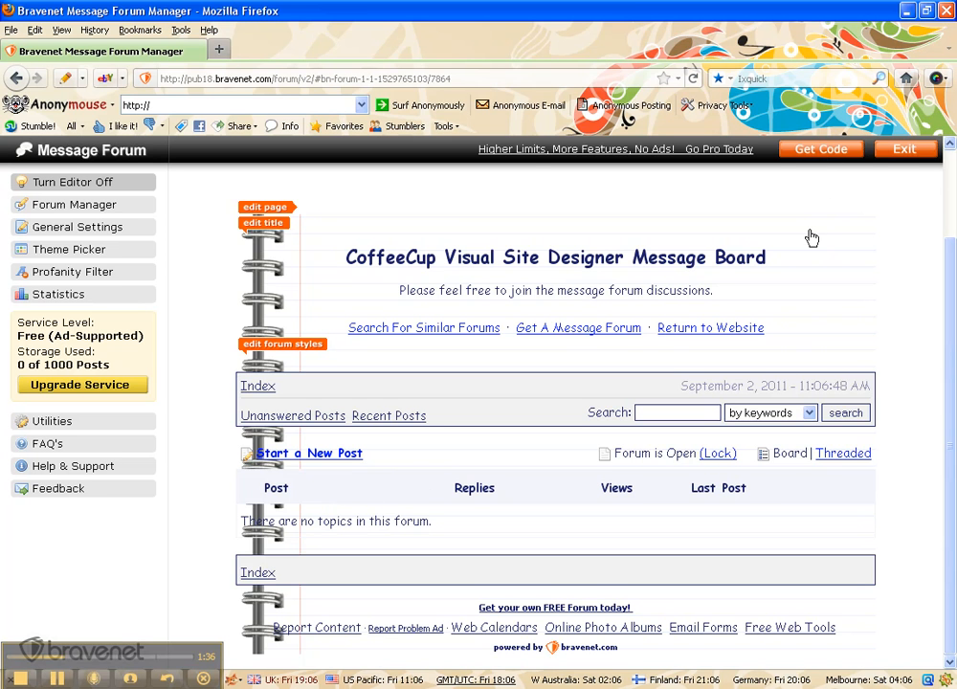
mouse_move(821, 153)
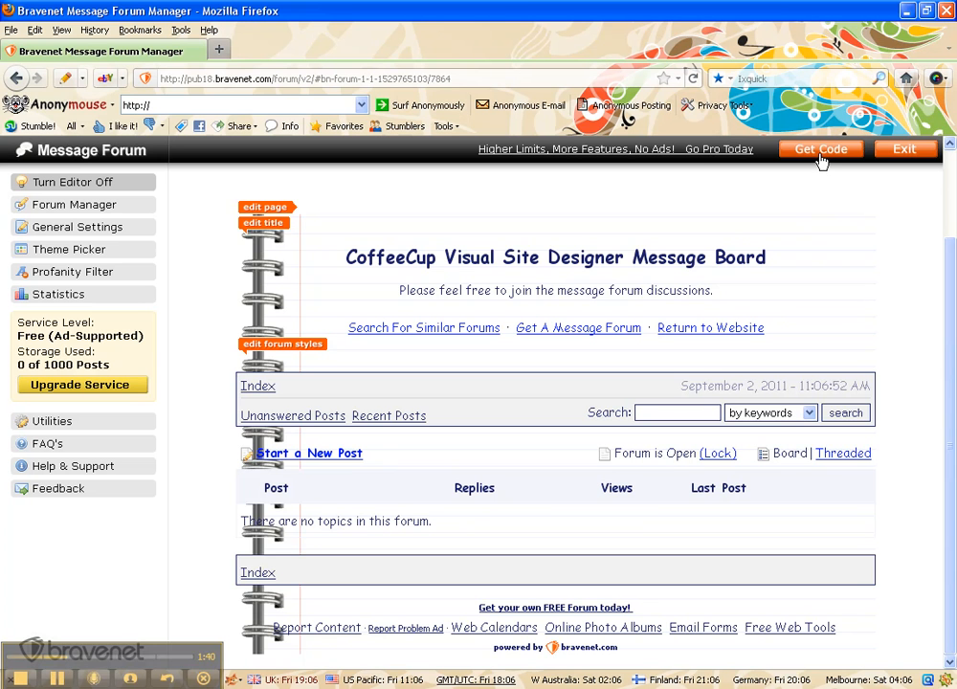
- Bring up the Get Code panel for the new message forum
click(818, 148)
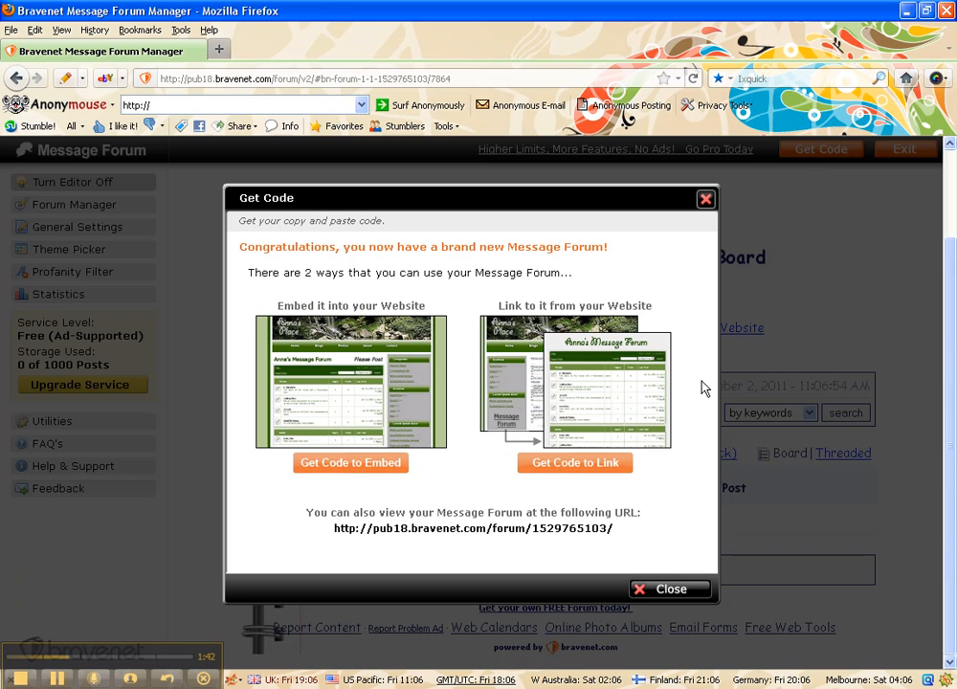
mouse_move(589, 418)
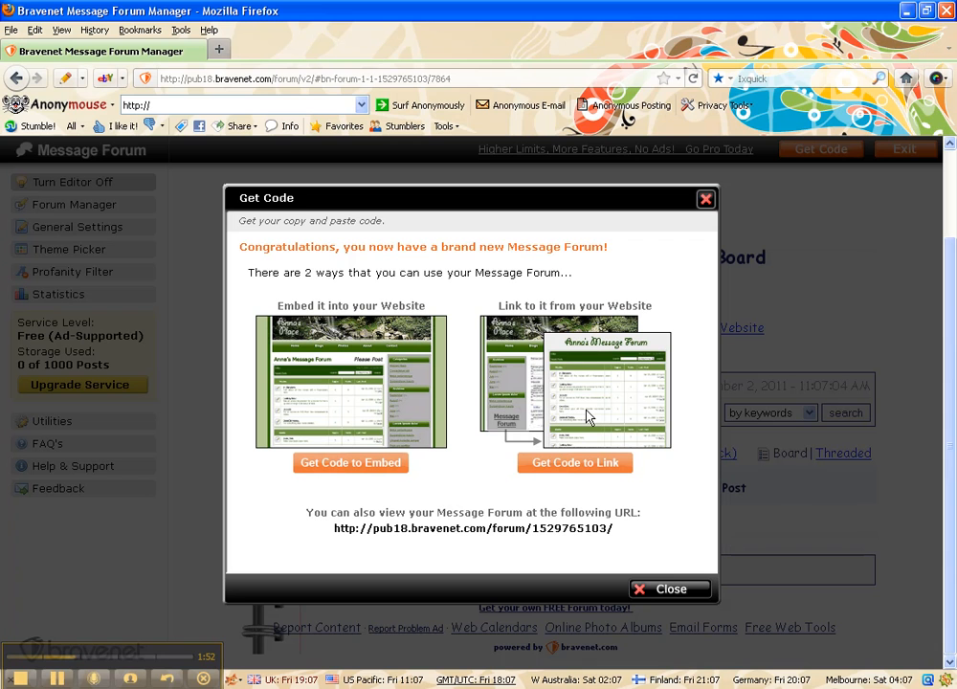
mouse_move(433, 438)
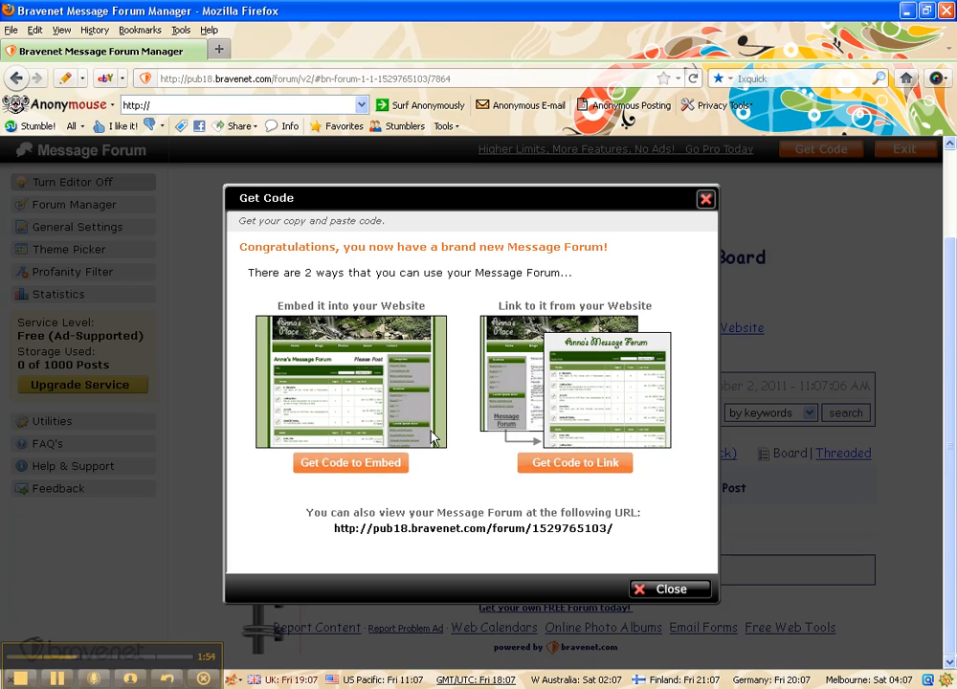
mouse_move(364, 431)
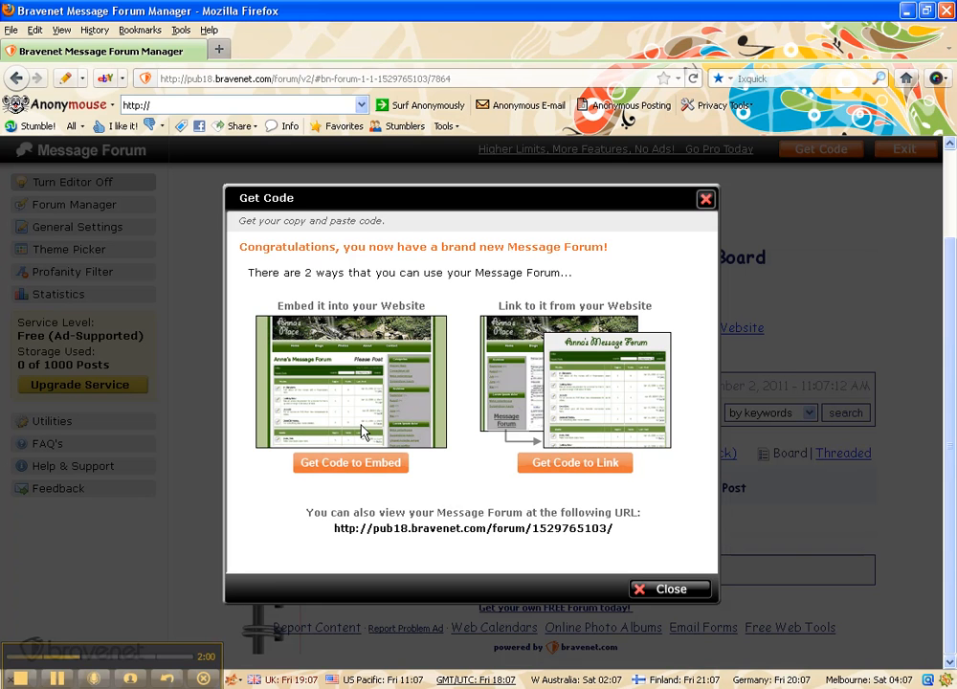
- Display the forum's embed code and highlight the whole script for copying
click(350, 462)
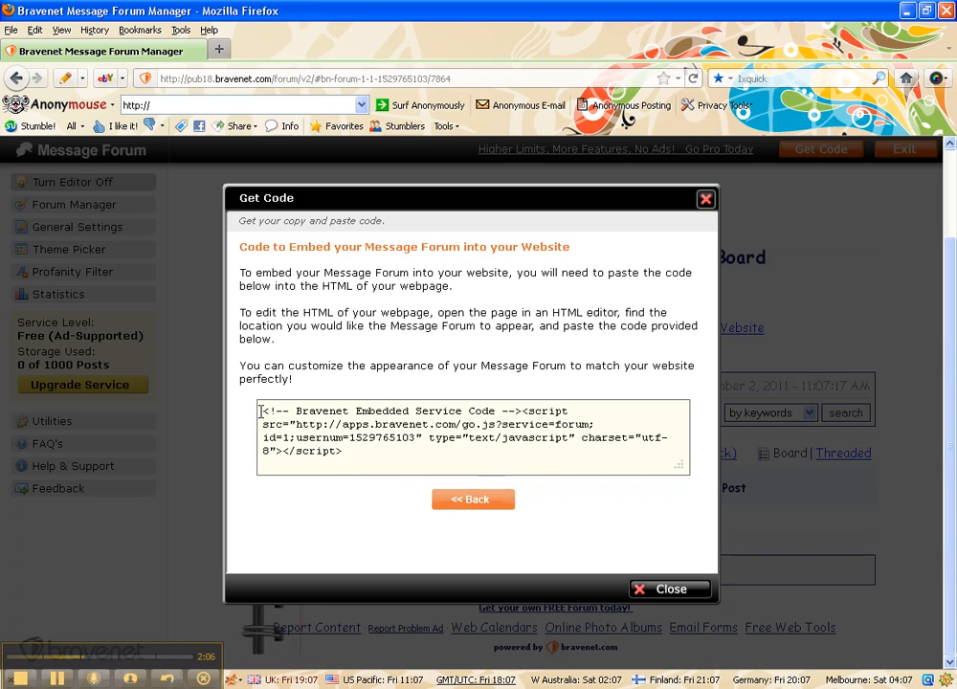
triple_click(469, 430)
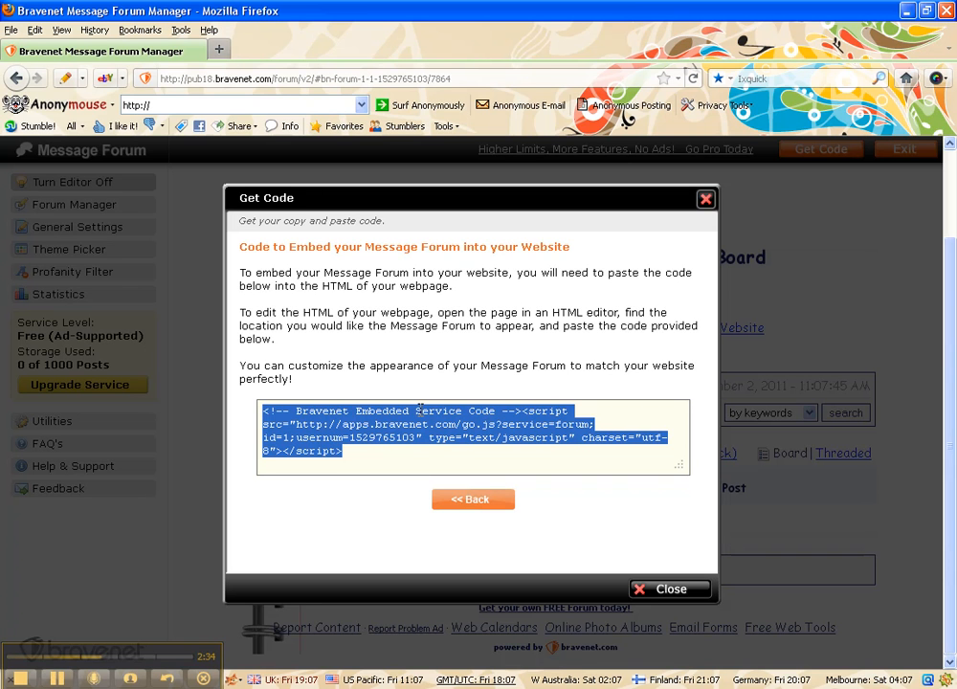
mouse_move(38, 603)
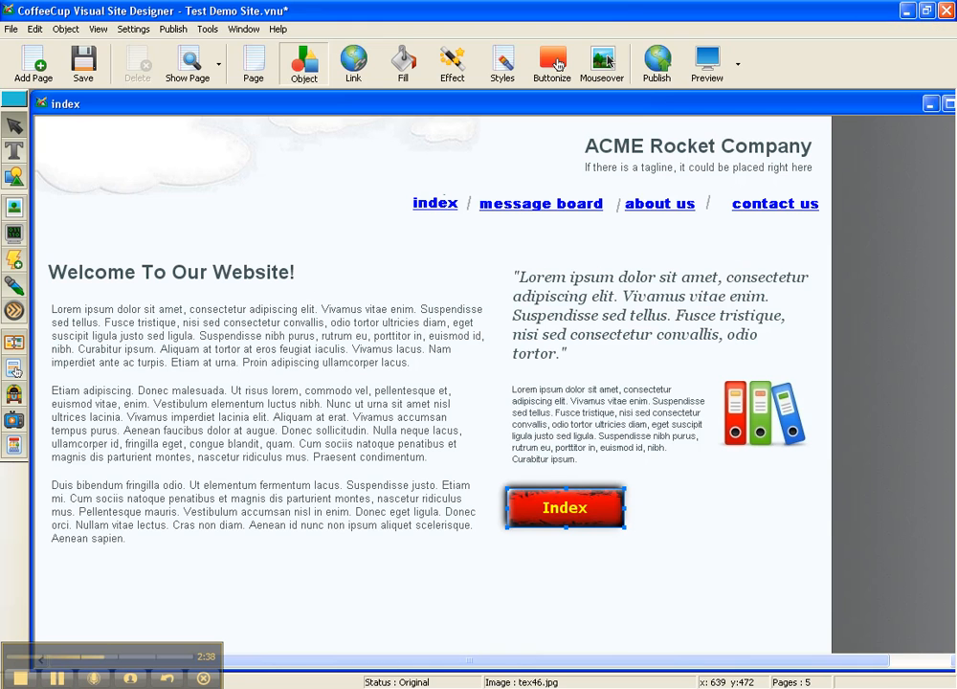
mouse_move(129, 159)
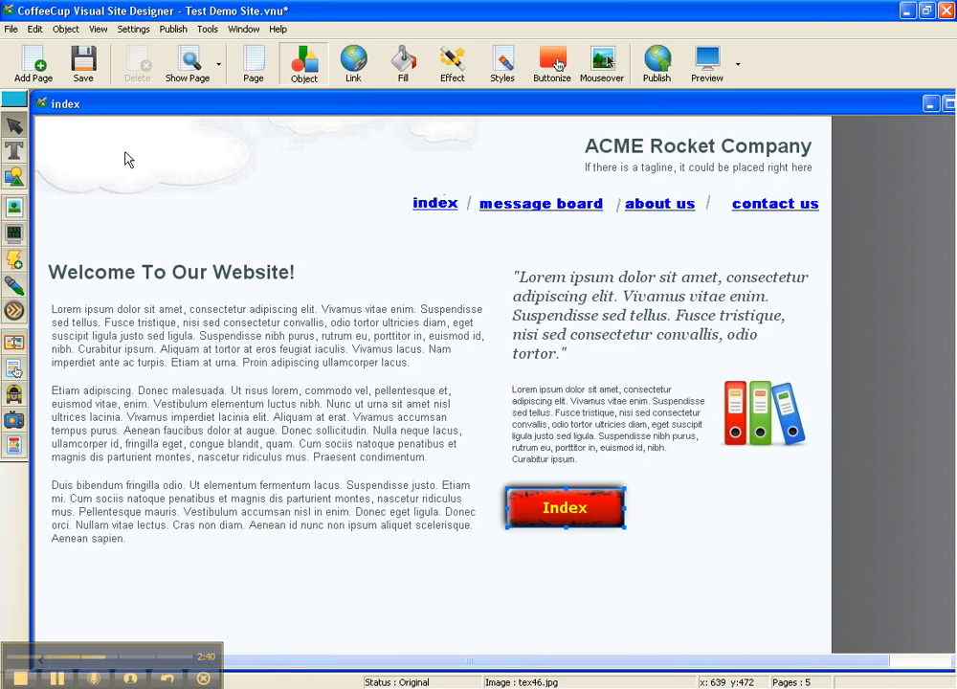
mouse_move(32, 65)
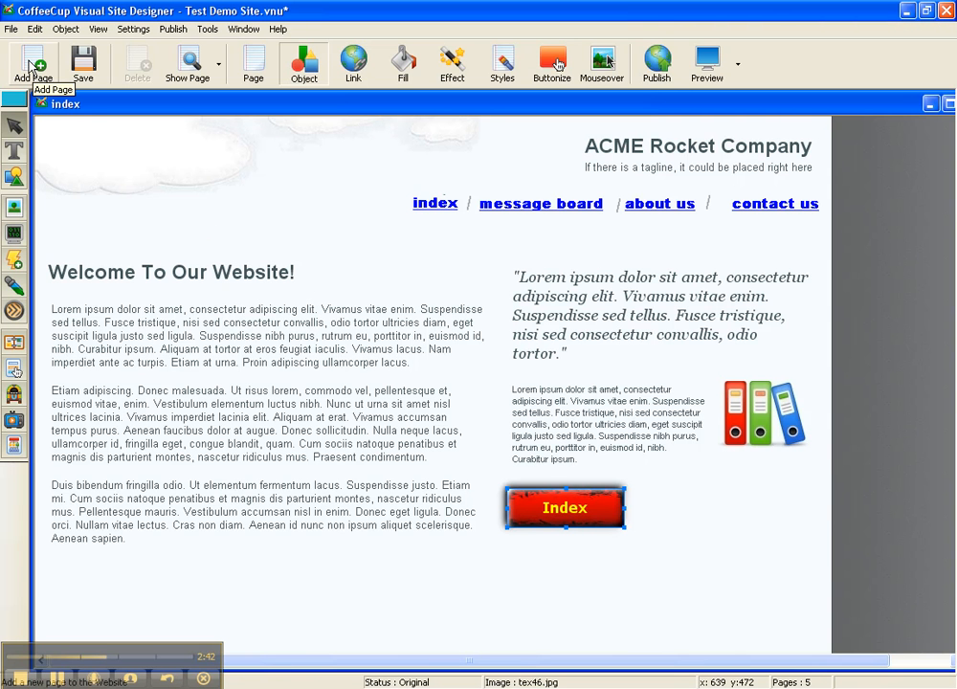
- Create the messageforum page, fixing its duplicate page ID, and pick the Insert HTML tool
click(31, 64)
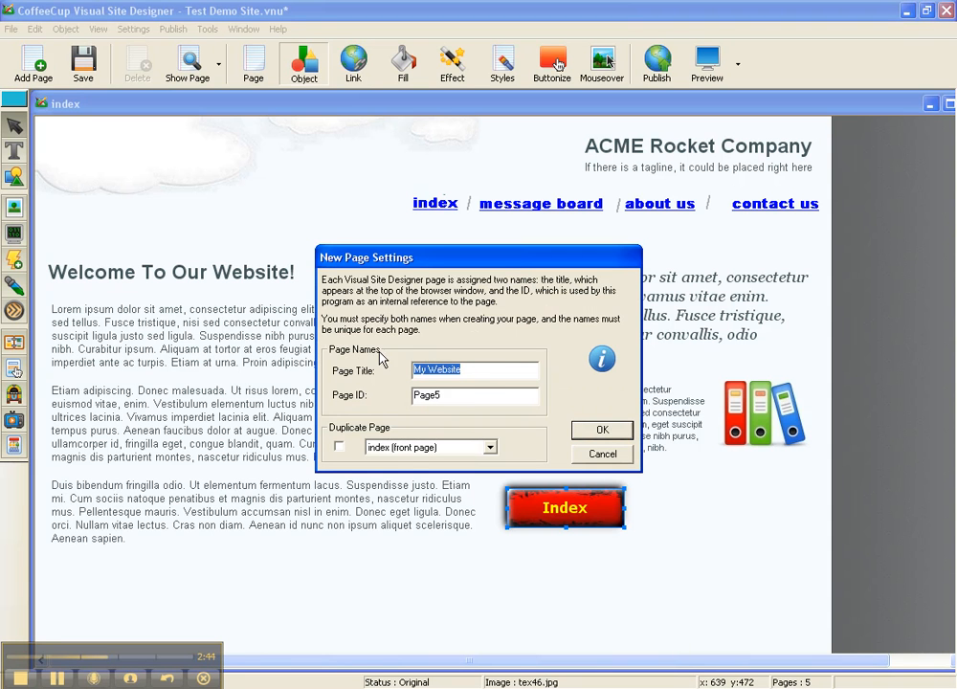
mouse_move(410, 461)
text(messageforum)
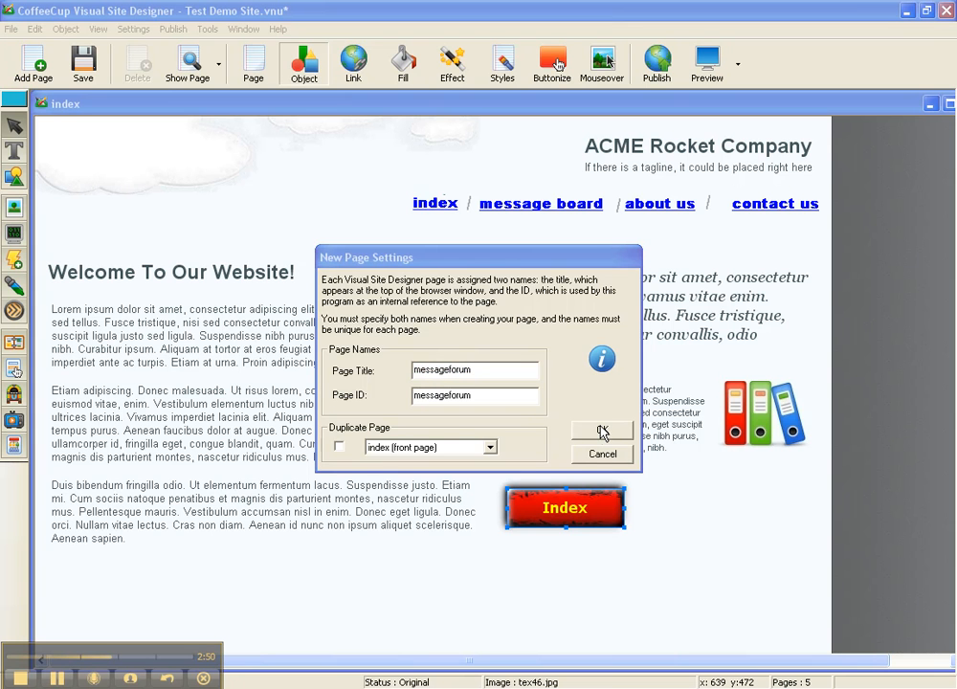
click(601, 430)
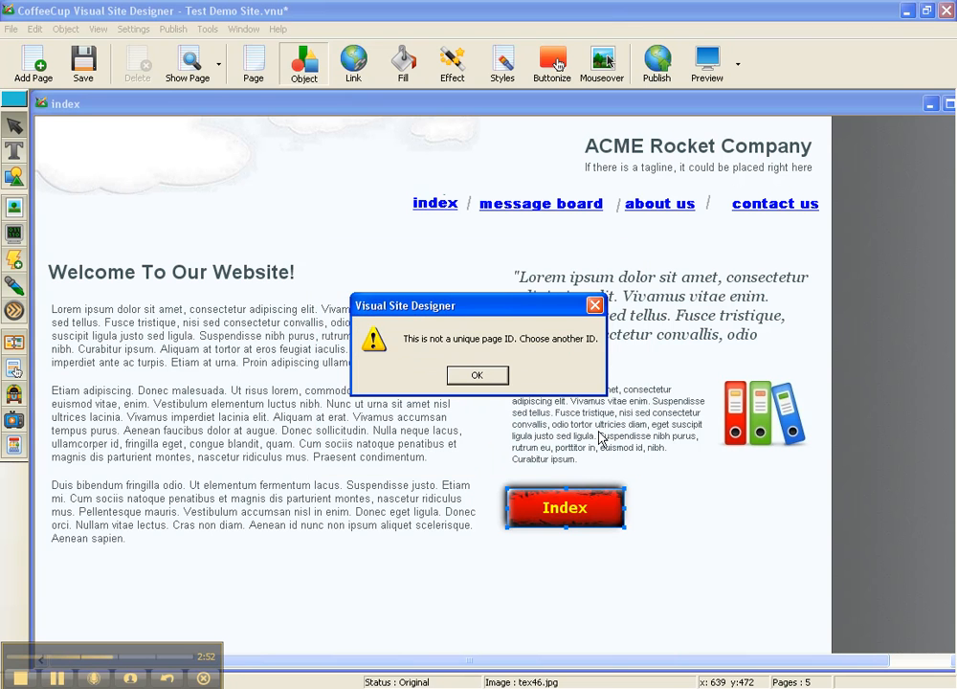
click(477, 374)
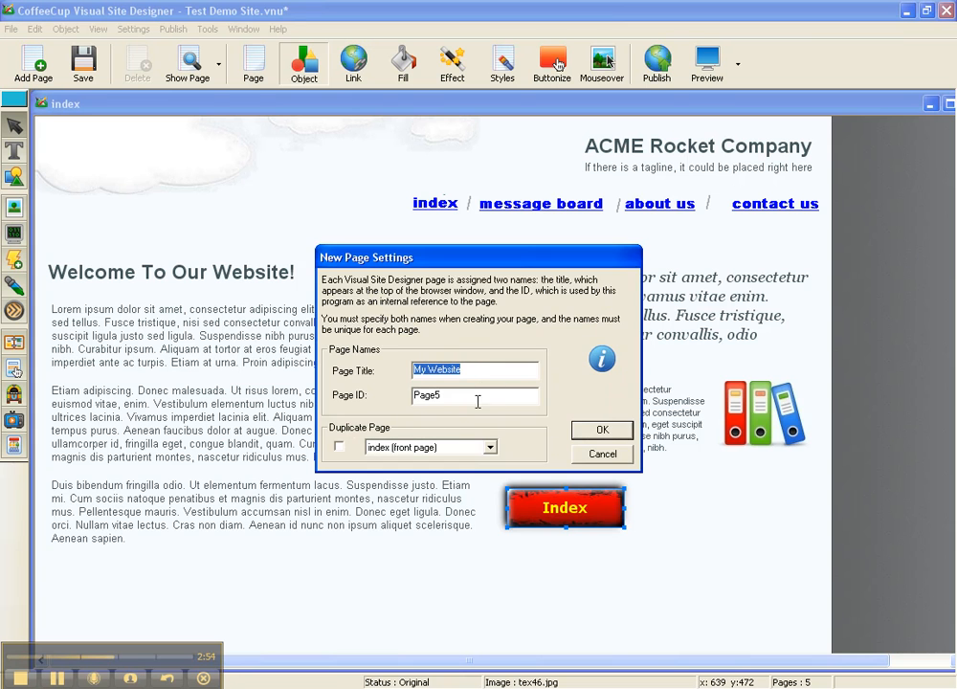
click(601, 429)
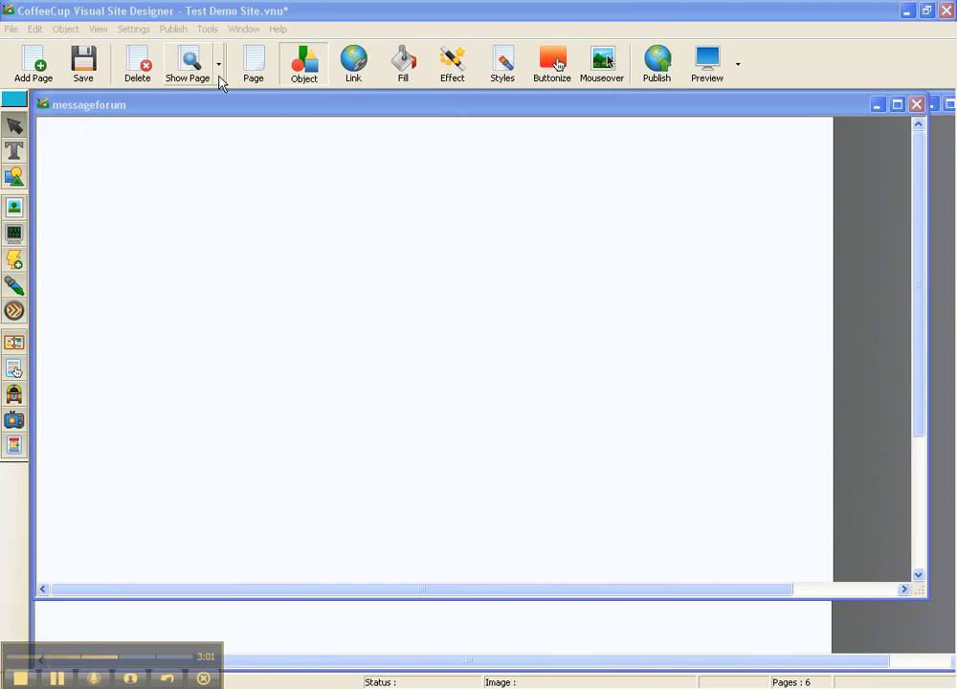
click(218, 64)
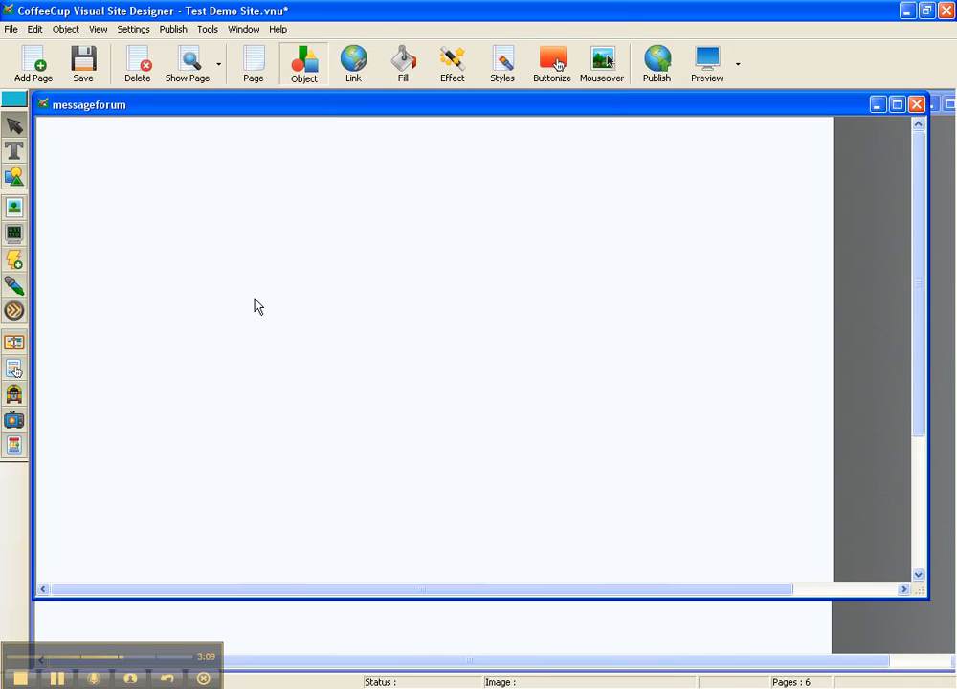
mouse_move(257, 116)
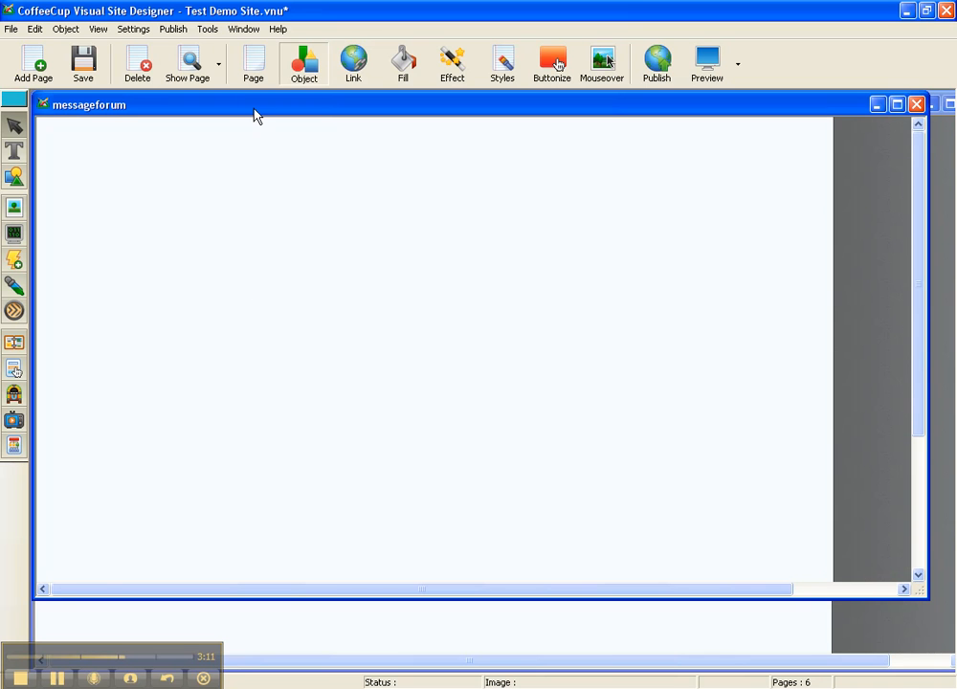
mouse_move(357, 325)
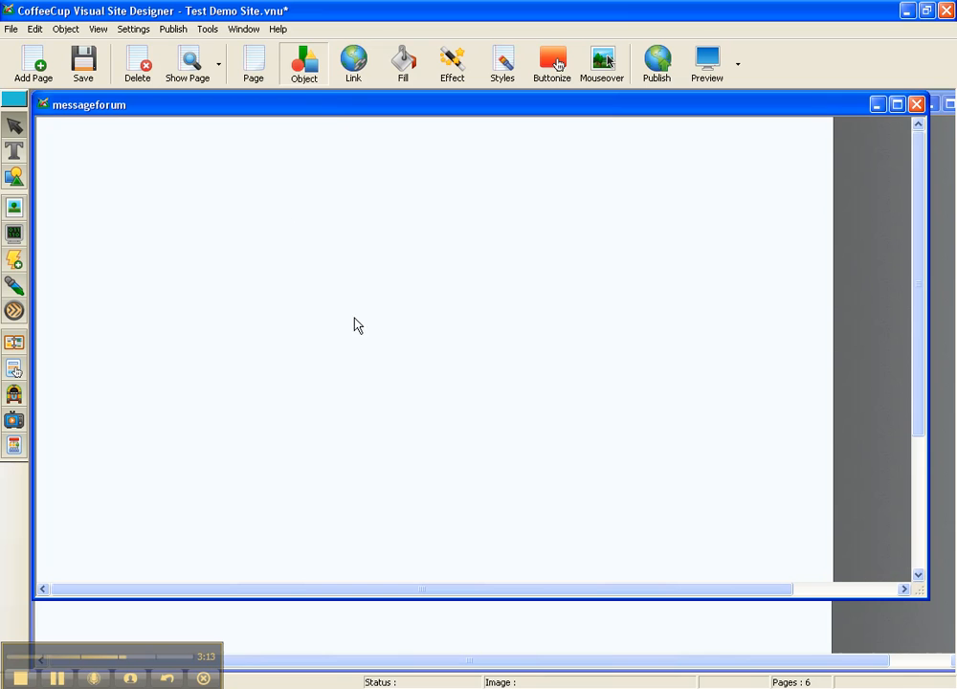
mouse_move(60, 258)
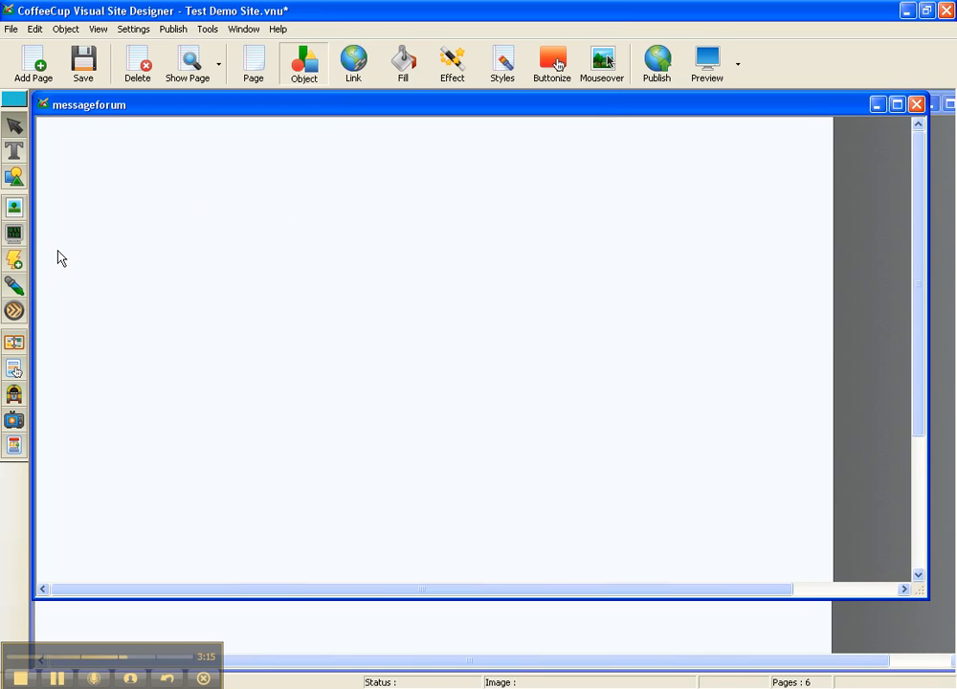
mouse_move(27, 249)
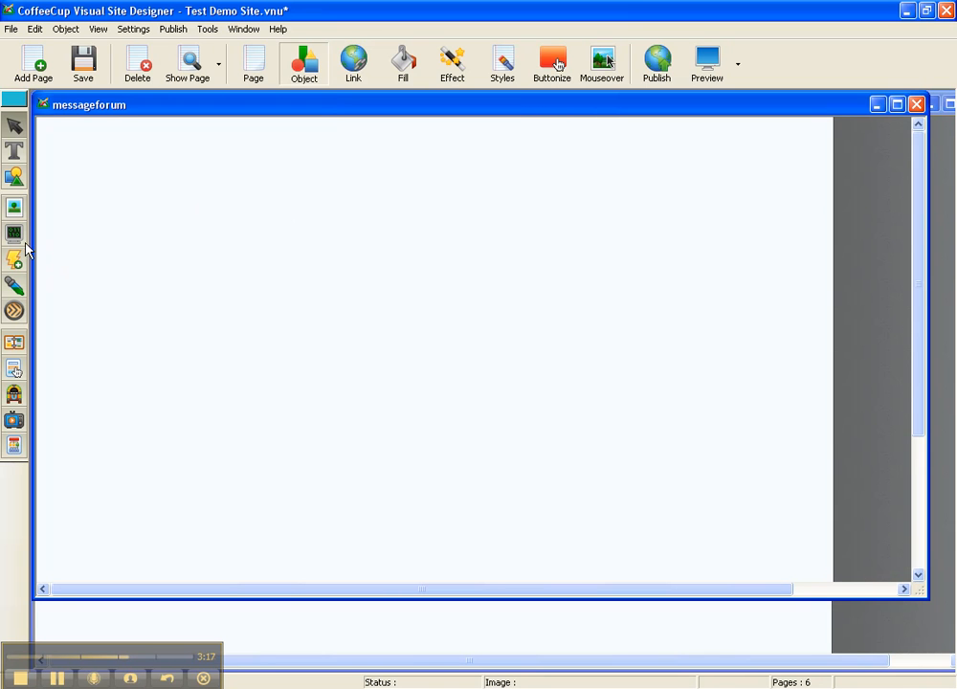
mouse_move(24, 243)
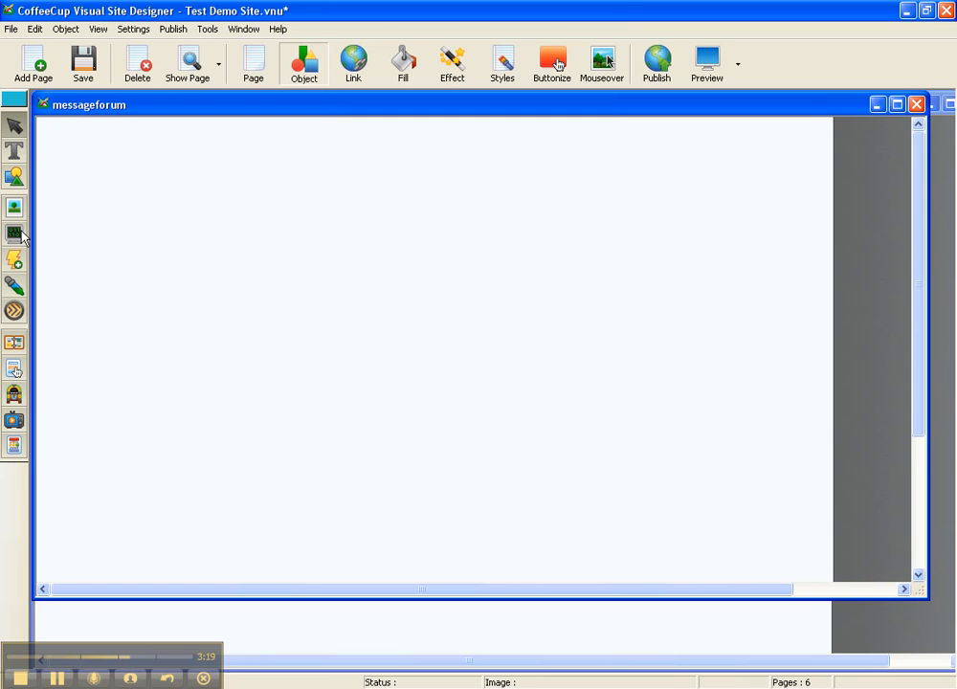
mouse_move(15, 234)
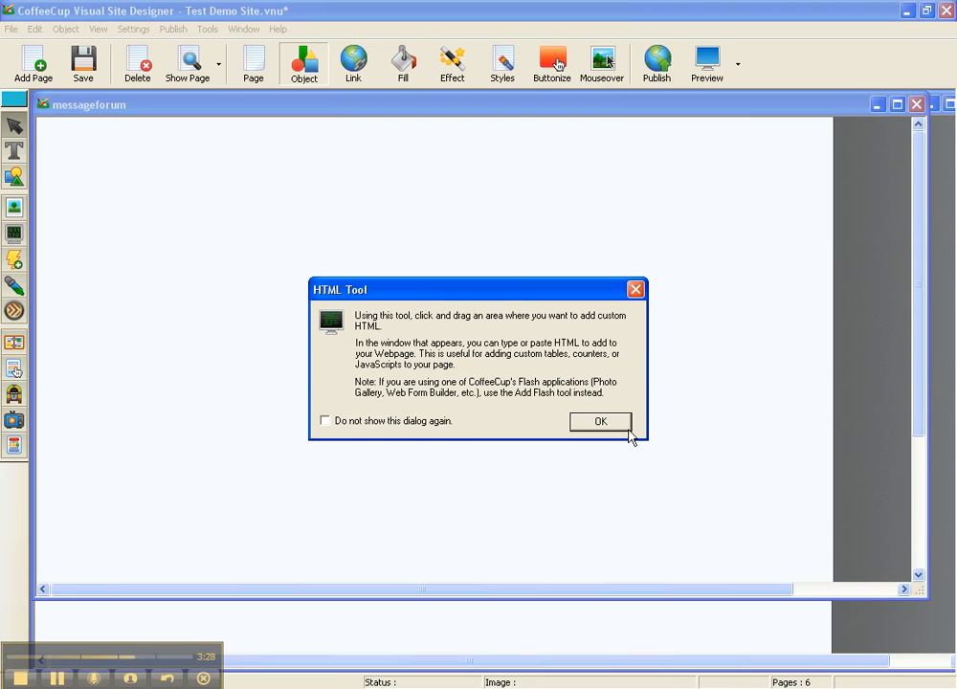
- Insert an HTML object named 'message forum' holding the pasted Bravenet forum script
click(600, 421)
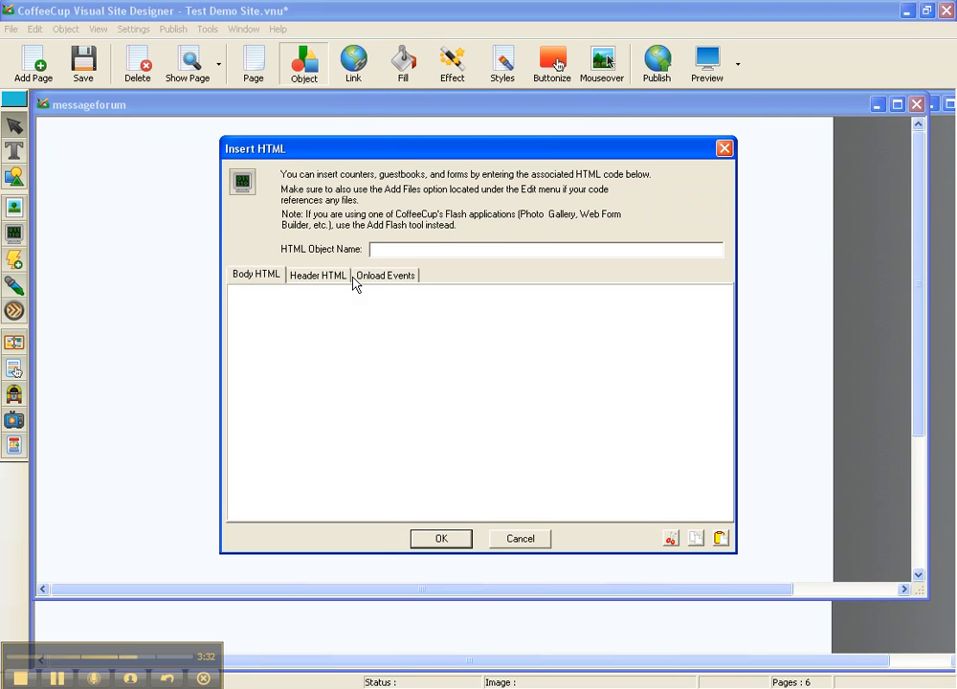
click(544, 248)
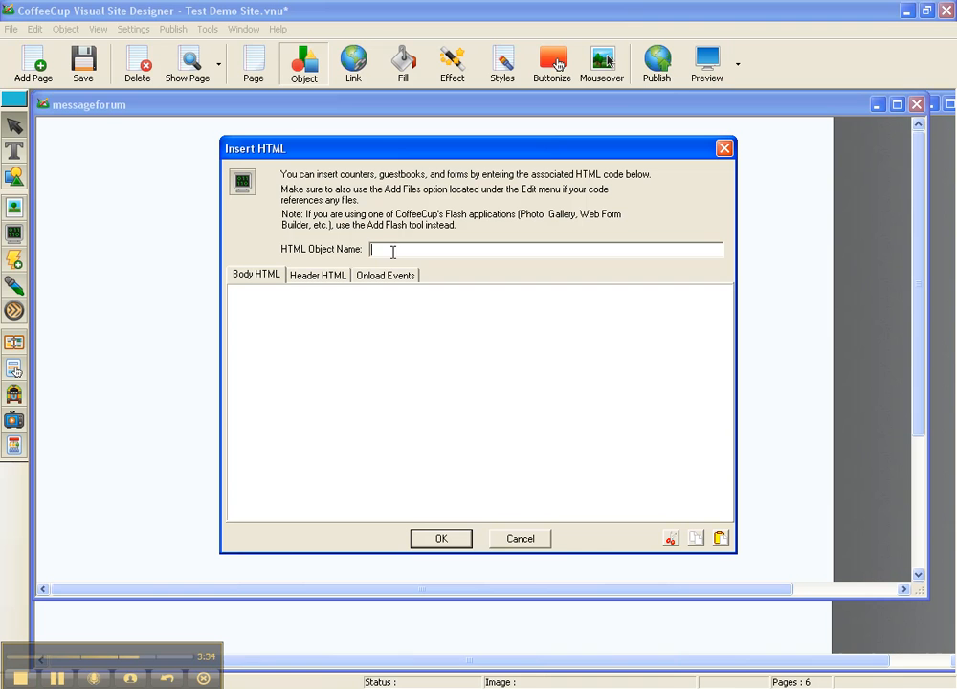
text(message forum)
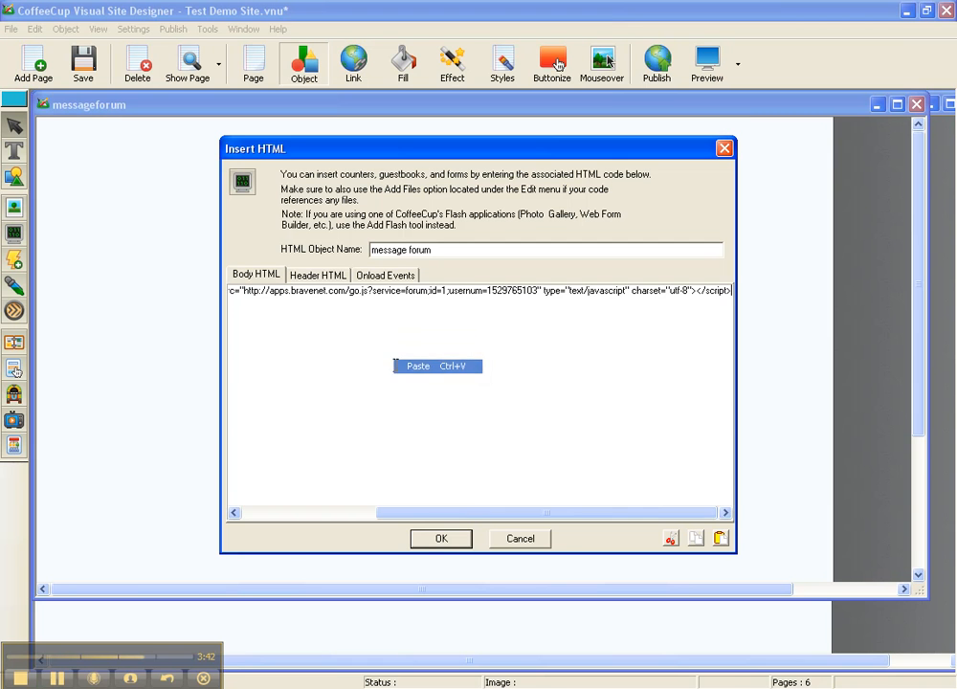
click(440, 538)
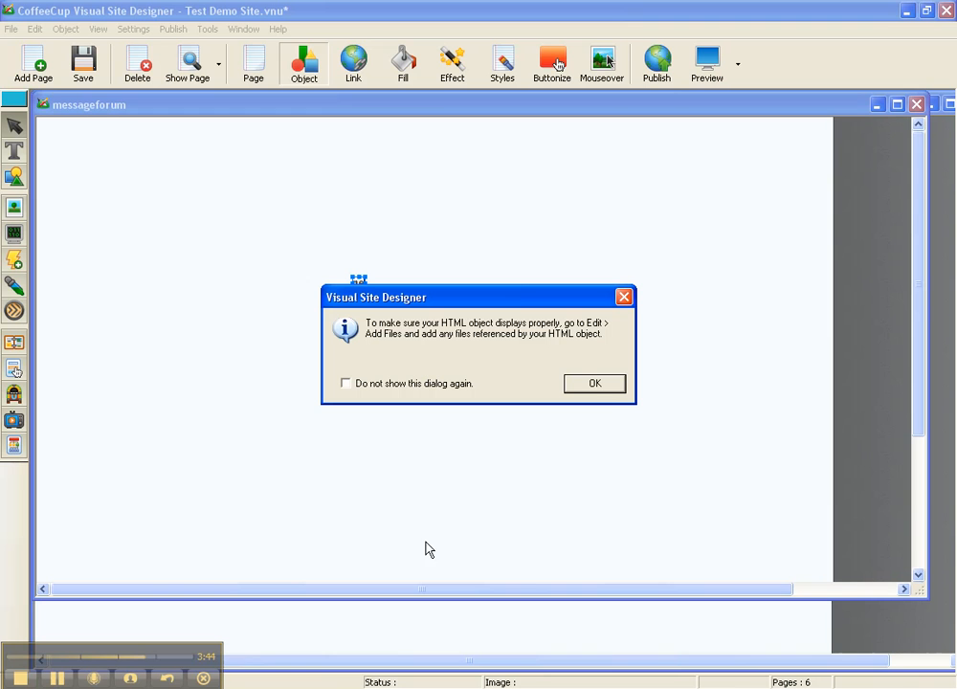
mouse_move(560, 350)
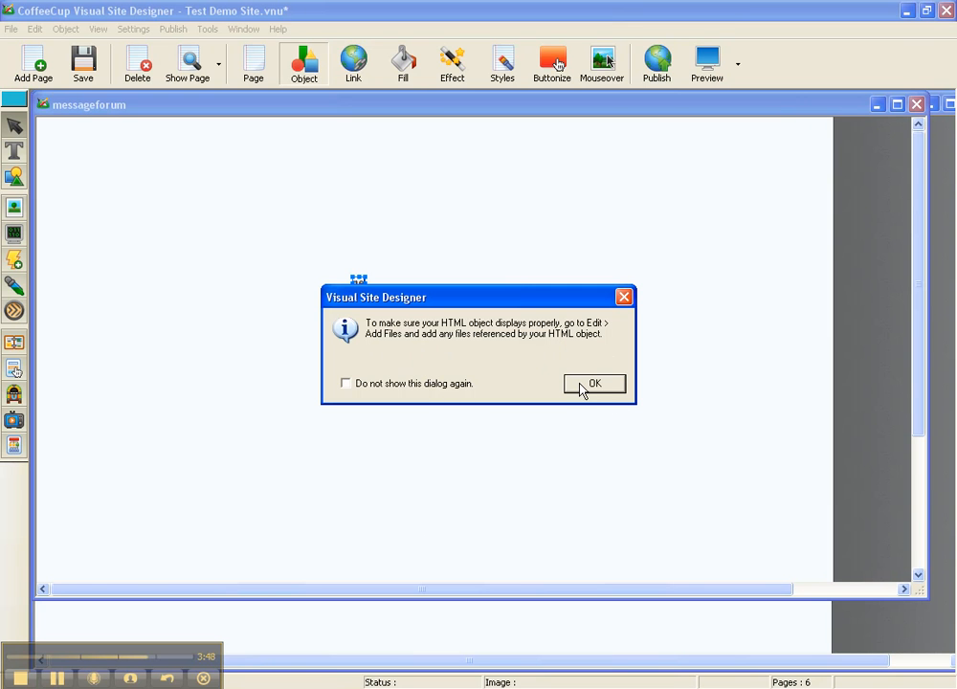
mouse_move(587, 391)
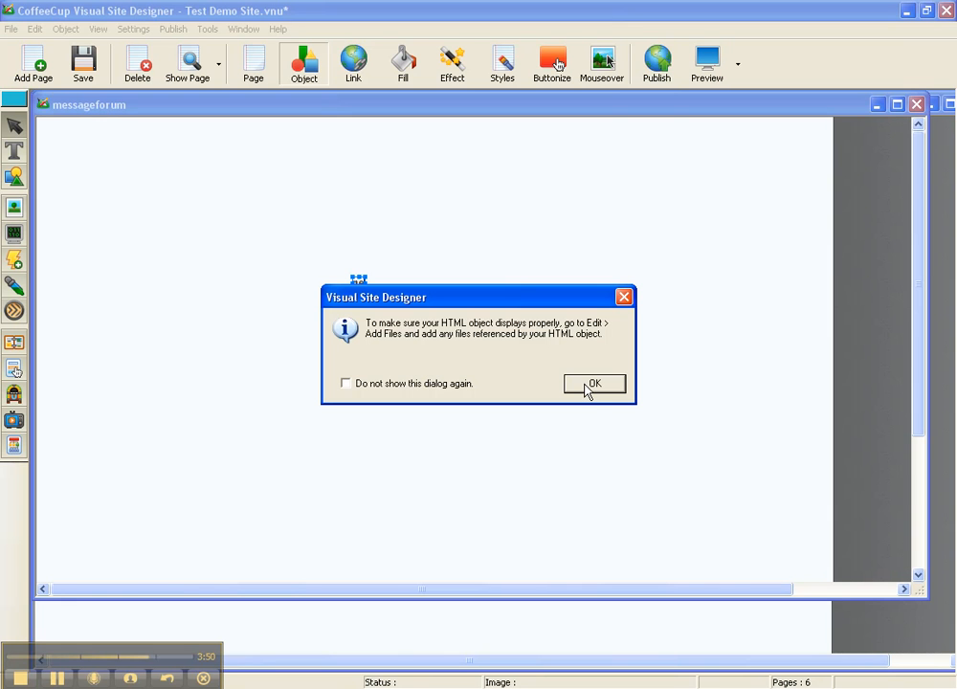
mouse_move(591, 389)
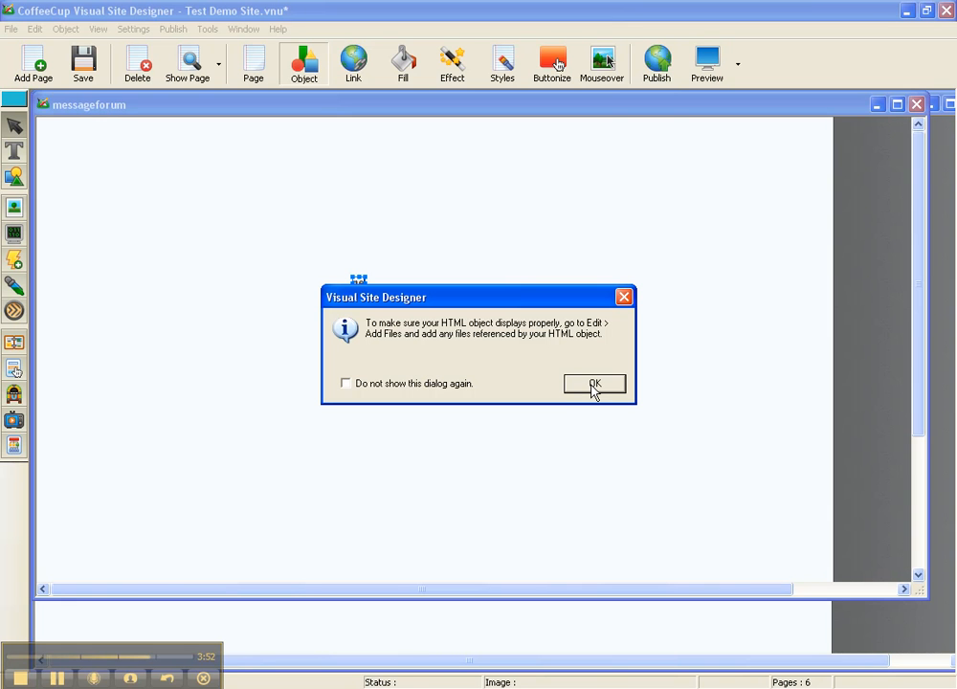
- Stretch the message forum object across most of the page and preview it in Firefox
click(593, 383)
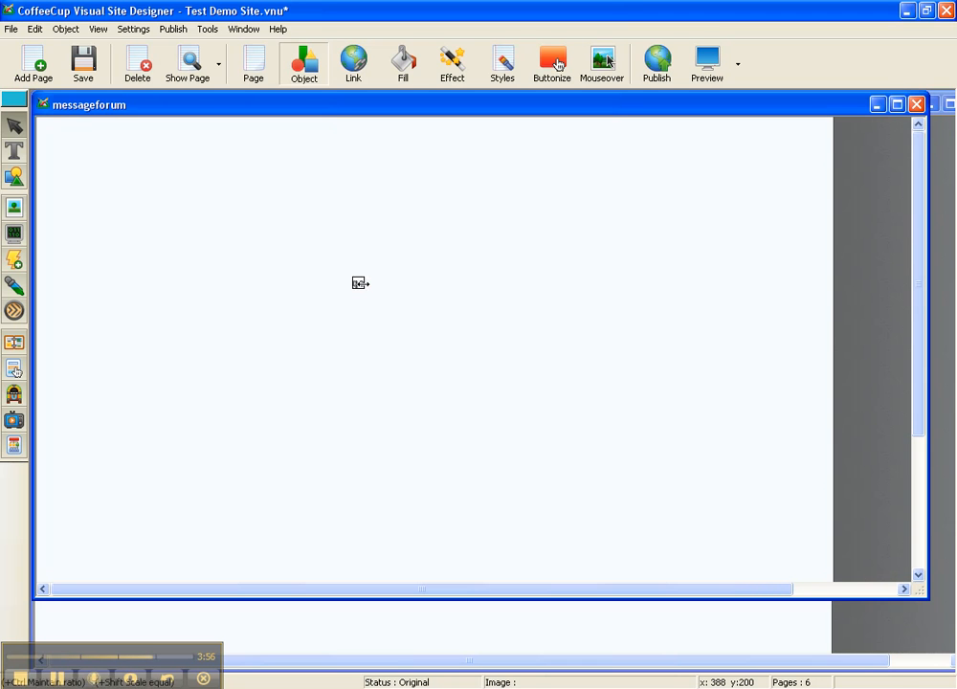
click(359, 282)
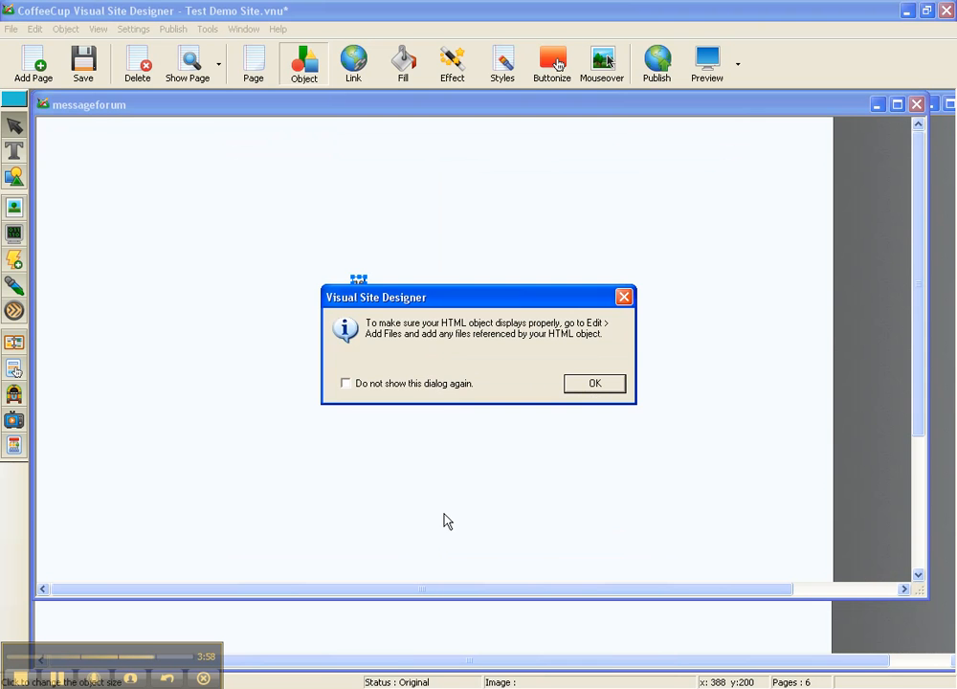
click(593, 382)
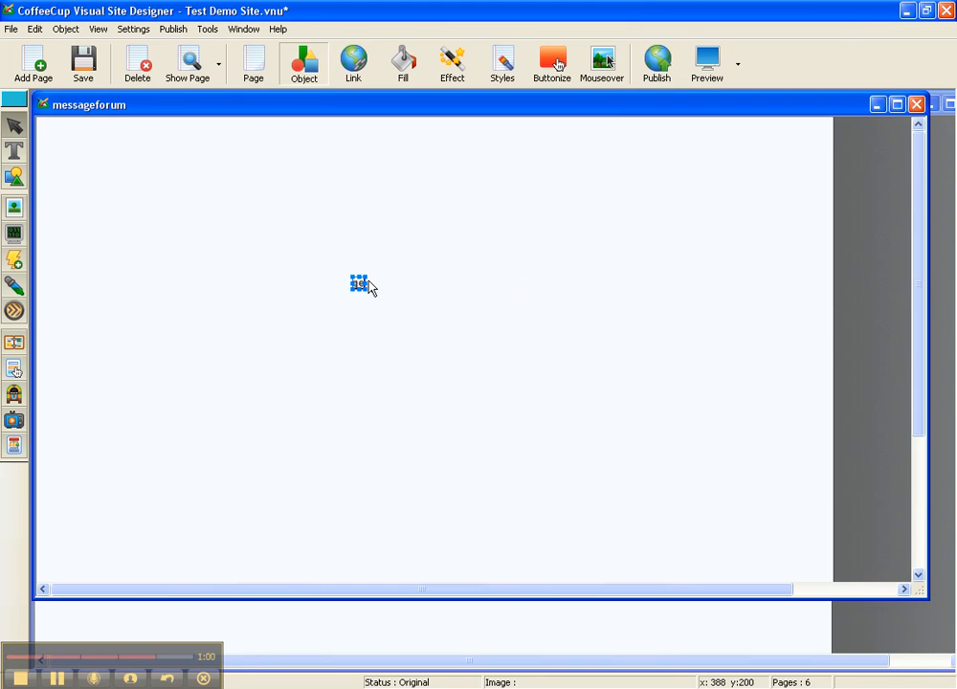
drag(361, 285, 766, 282)
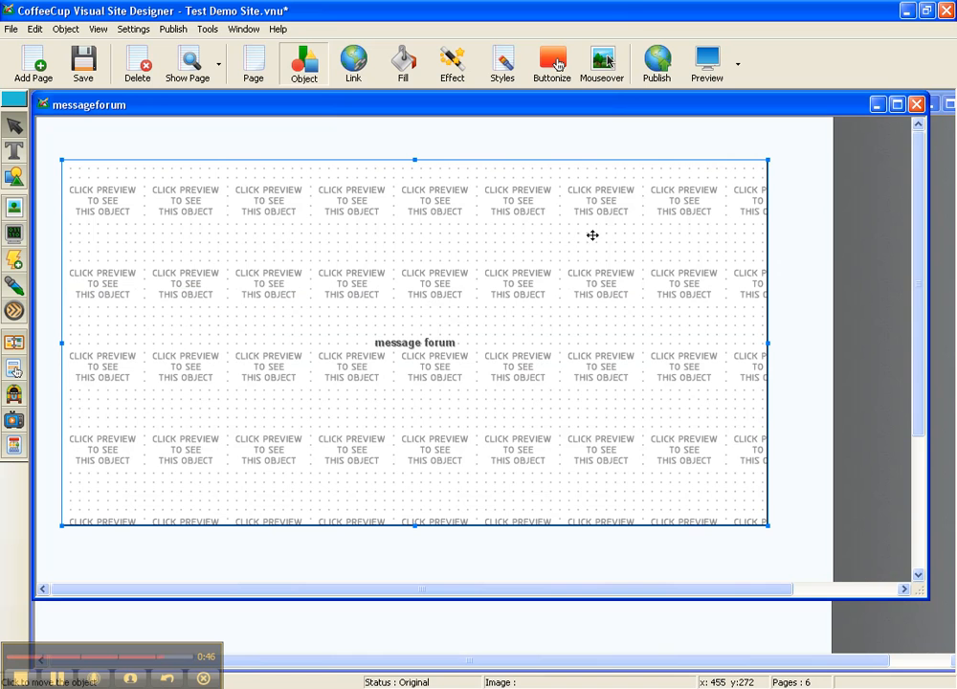
mouse_move(415, 197)
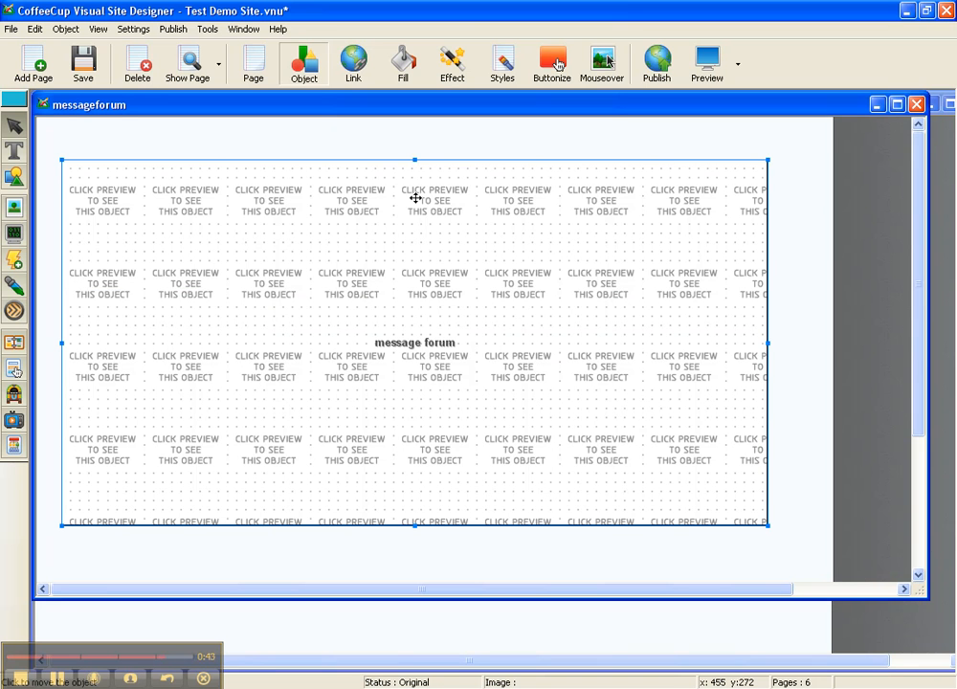
mouse_move(437, 230)
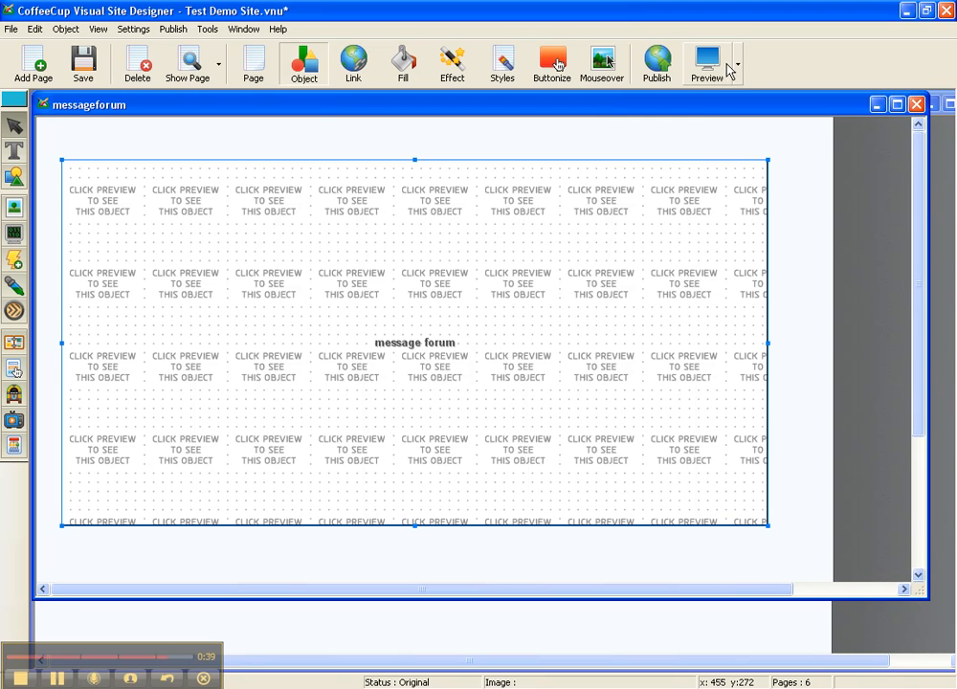
click(706, 65)
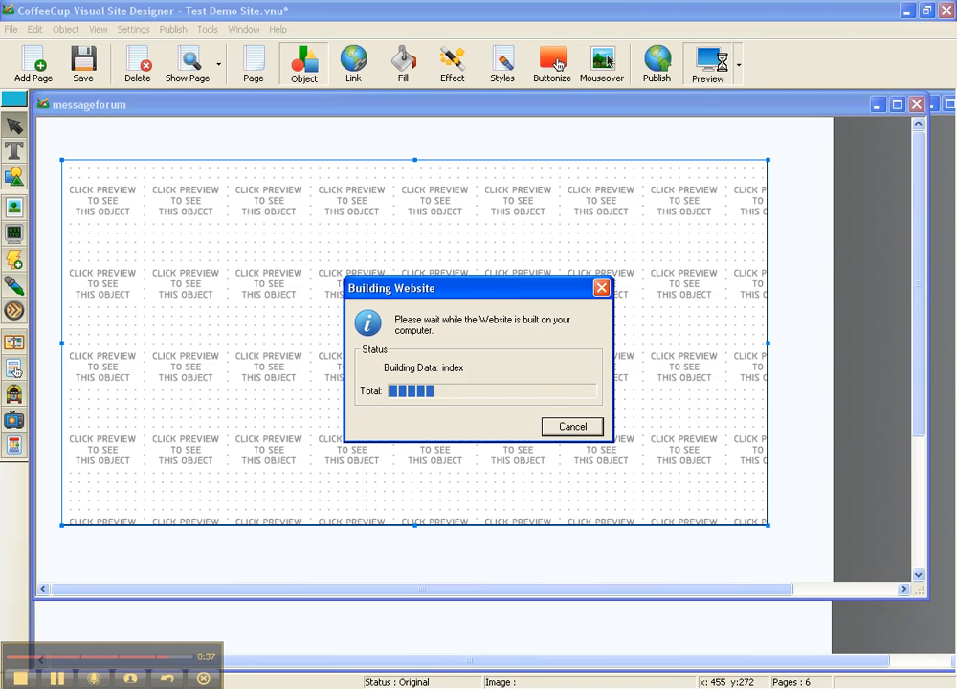
click(706, 64)
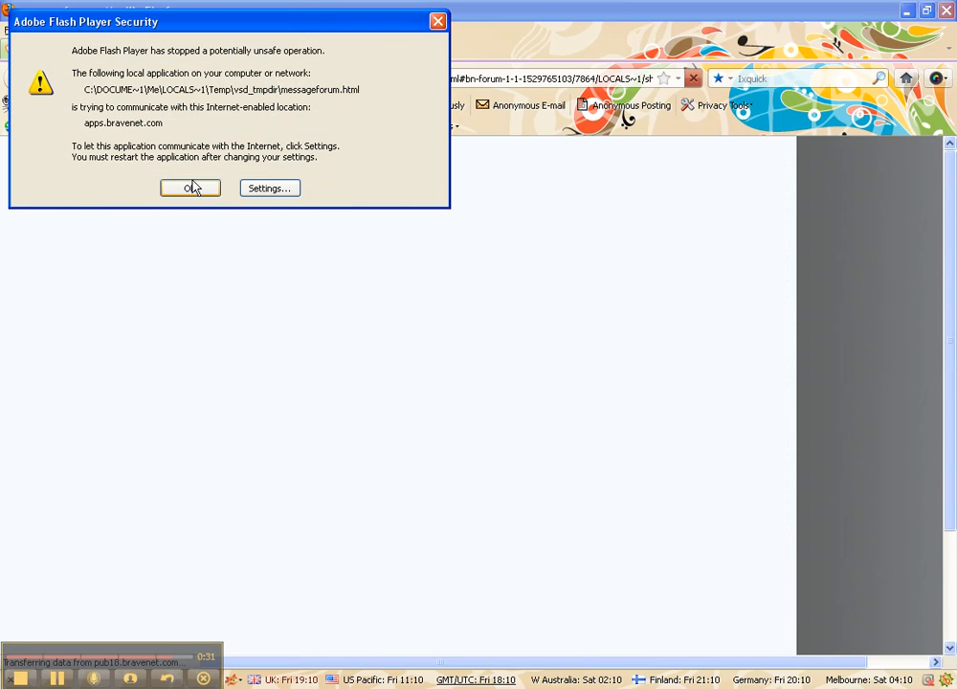
- Dismiss the Adobe Flash Player security warning to reveal the message board preview
click(189, 187)
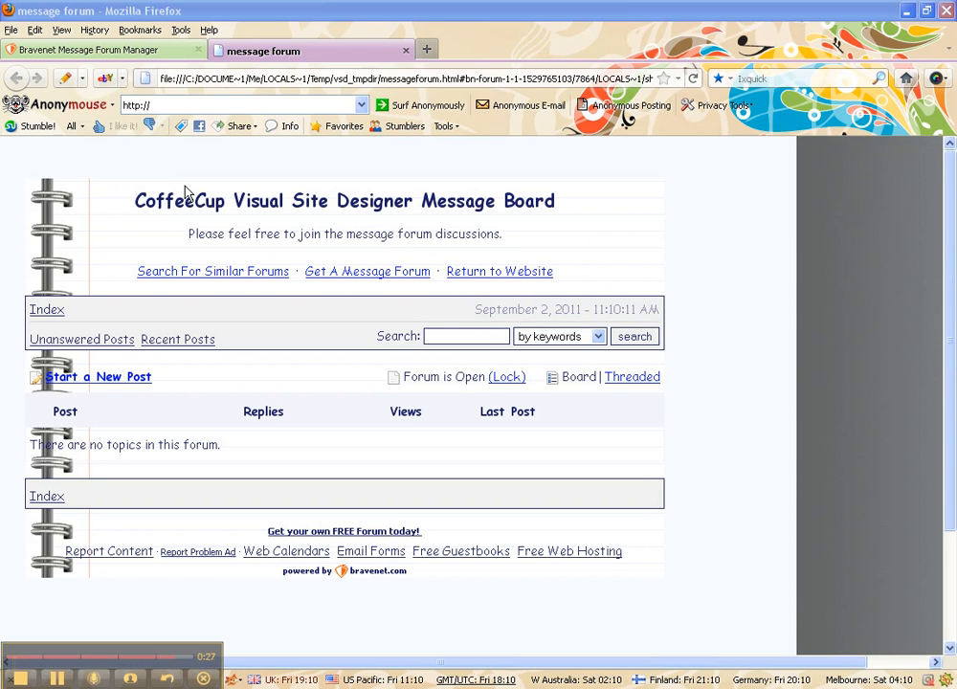
mouse_move(427, 266)
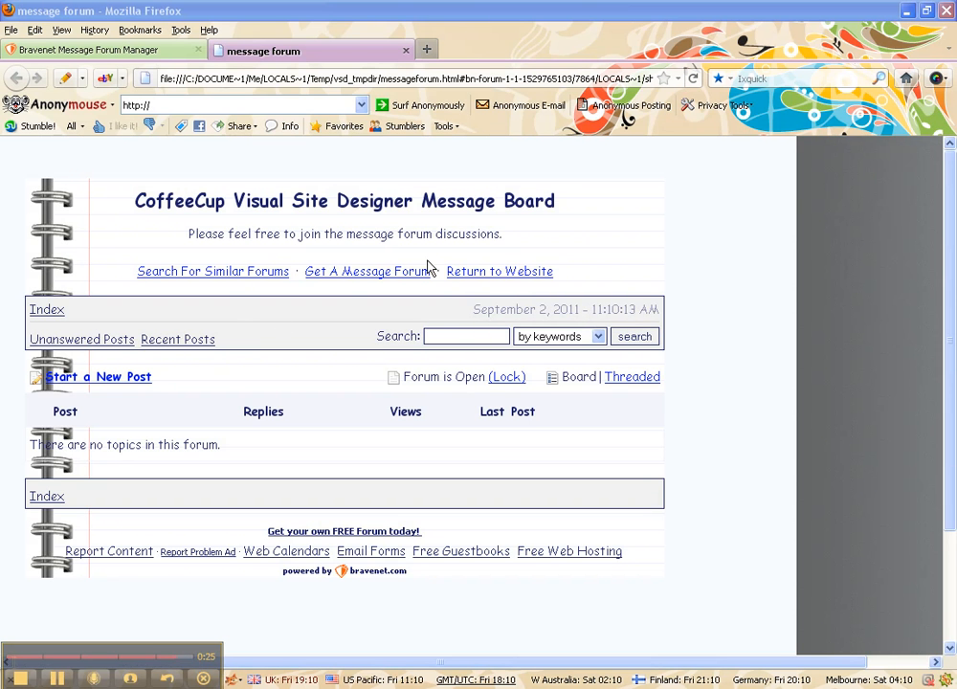
mouse_move(166, 568)
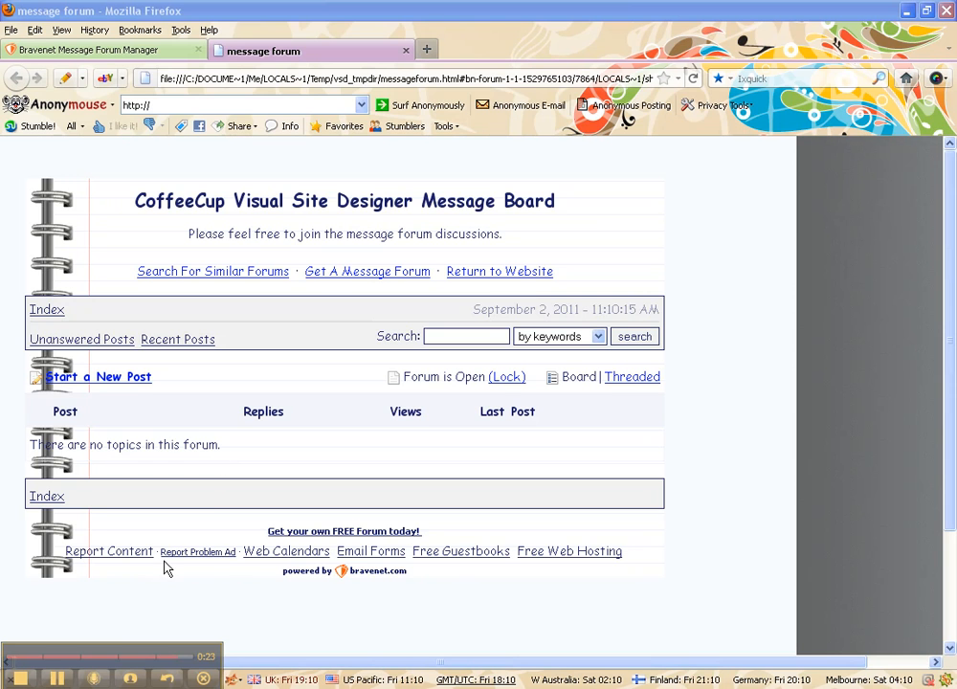